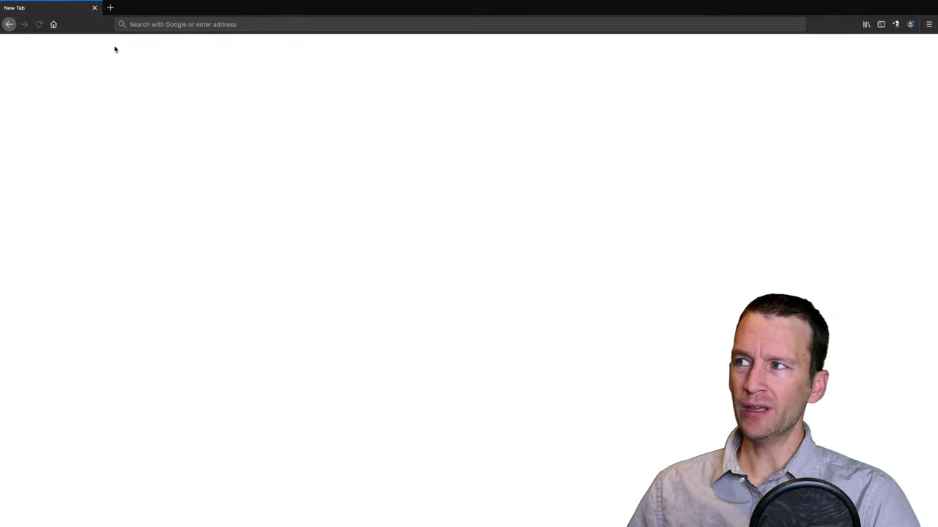
# Bring up Firefox Preferences and search them for 'cache' to reach Cookies and Site Data.
pyautogui.click(35, 6)
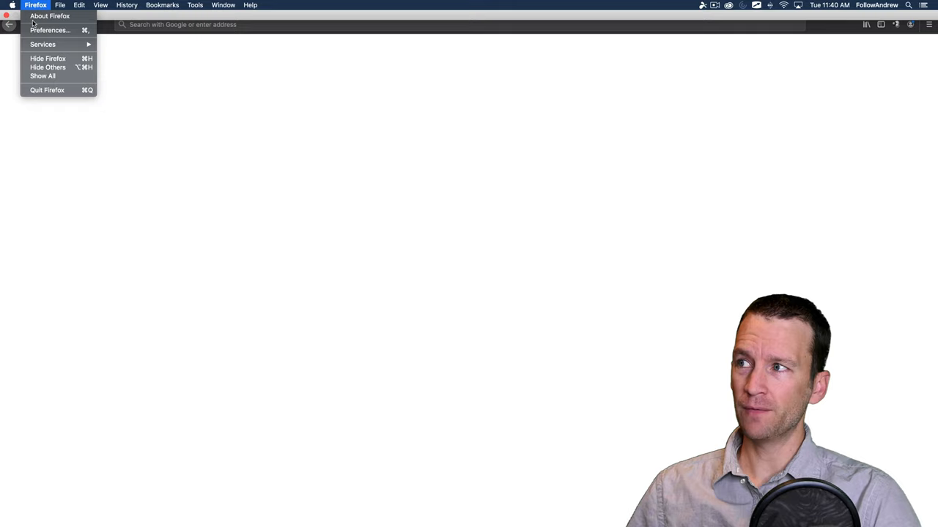
pyautogui.click(50, 29)
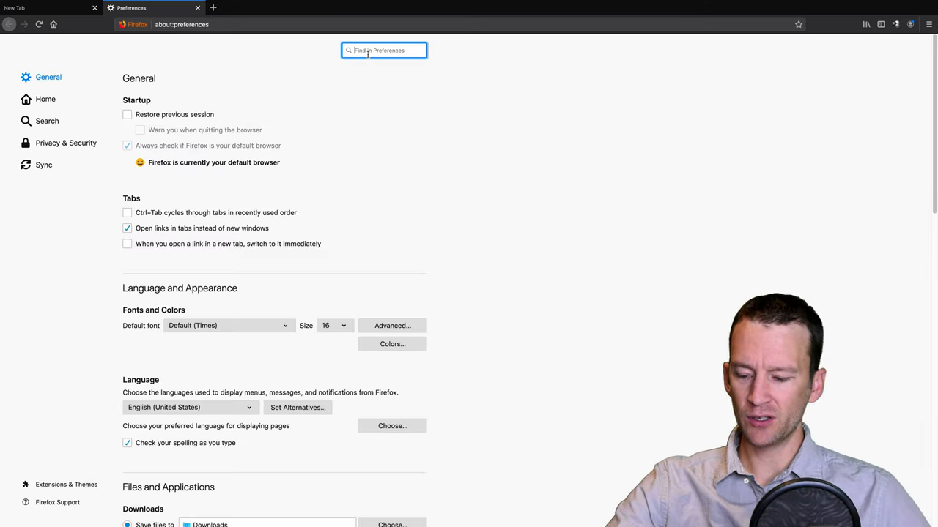
pyautogui.write('cache')
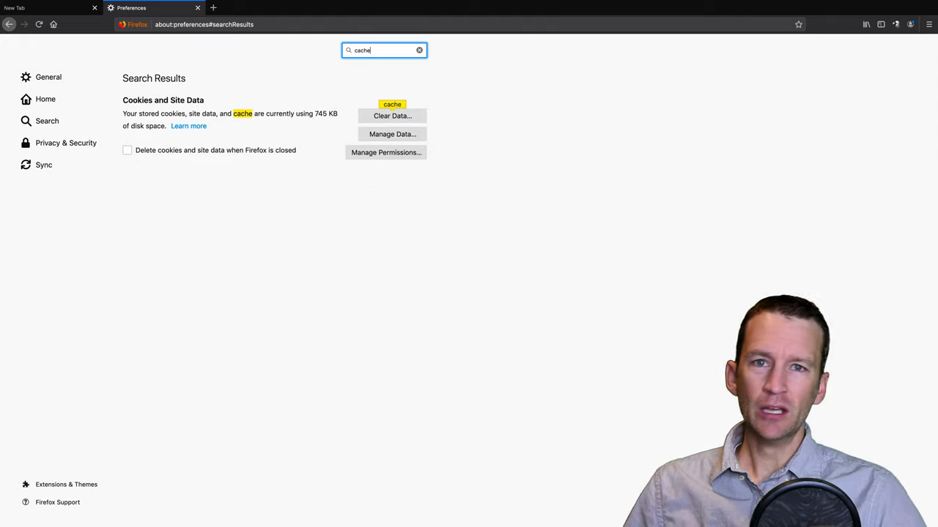
pyautogui.moveTo(196, 108)
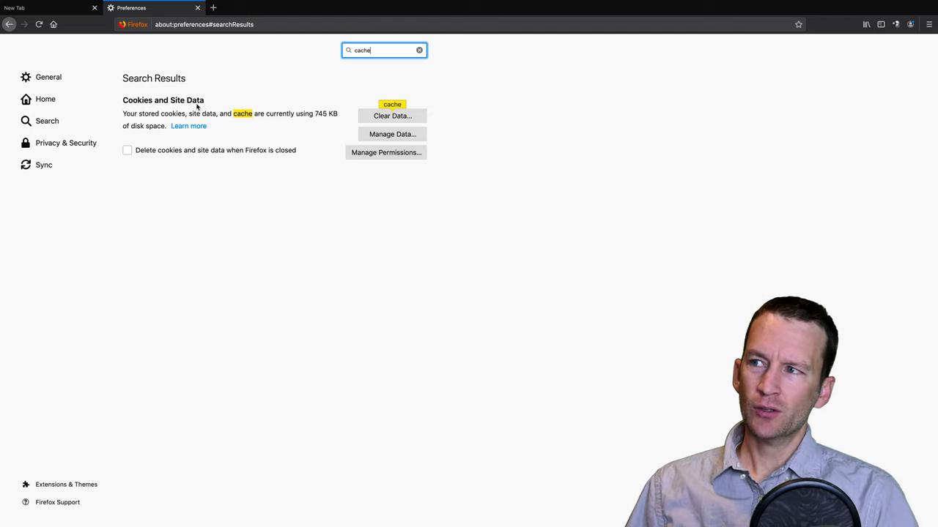
pyautogui.moveTo(299, 110)
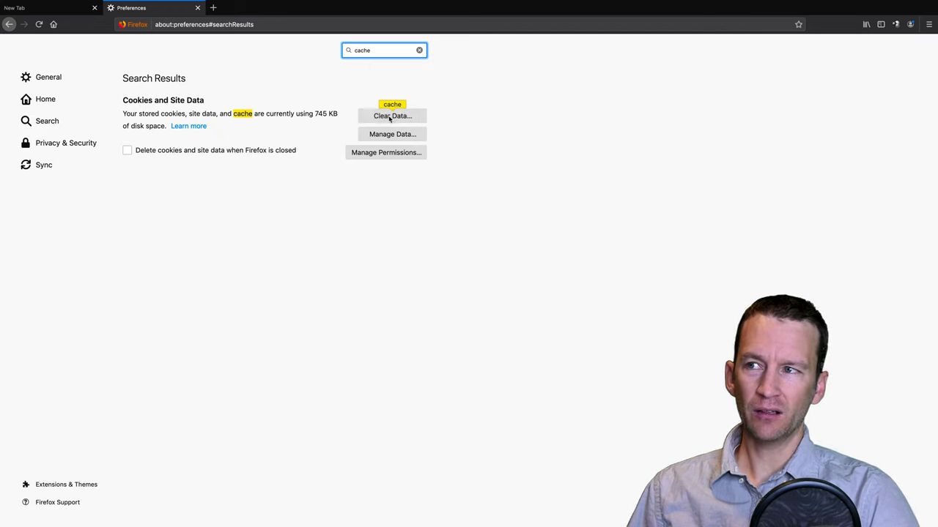
# Clear all cookies, site data and cached web content, confirming the wipe to 0 bytes.
pyautogui.click(392, 115)
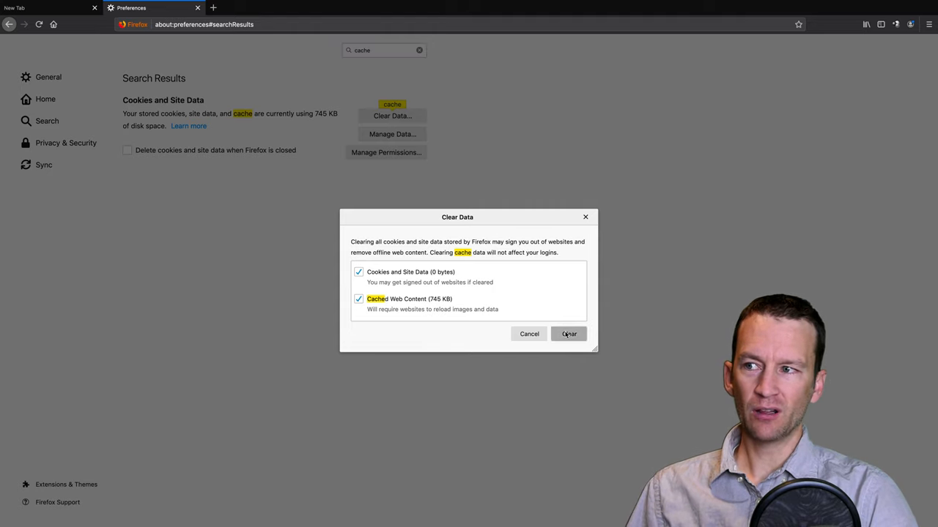
pyautogui.click(569, 334)
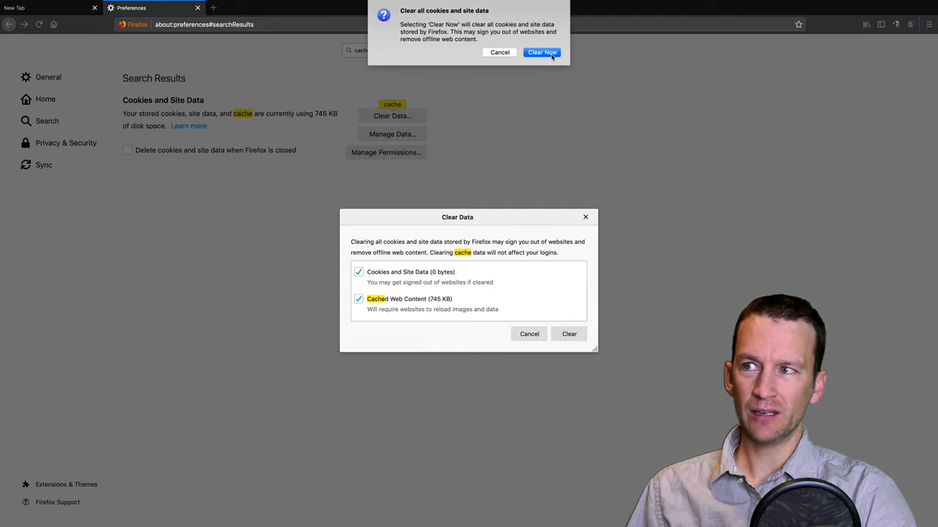
pyautogui.click(568, 334)
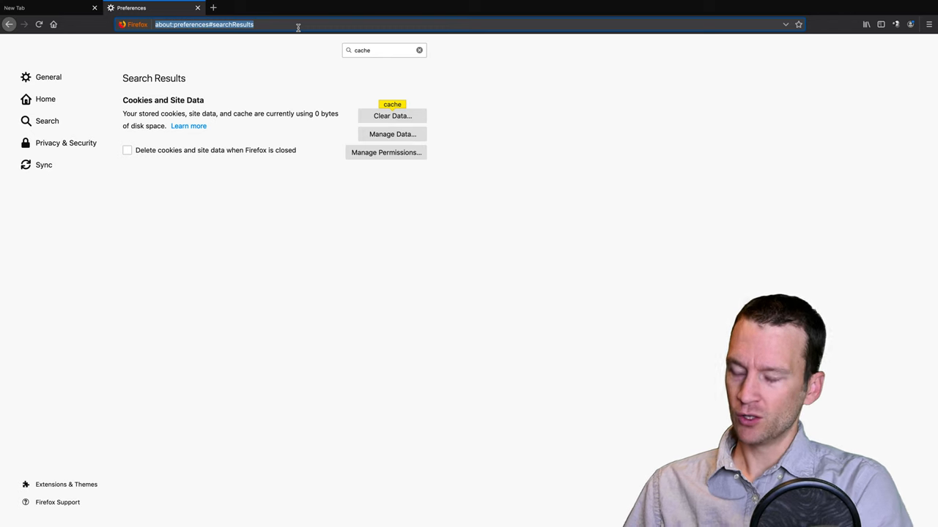
# Load amazon.com in a new tab and scroll through iPhone Lightning cable listings.
pyautogui.click(214, 7)
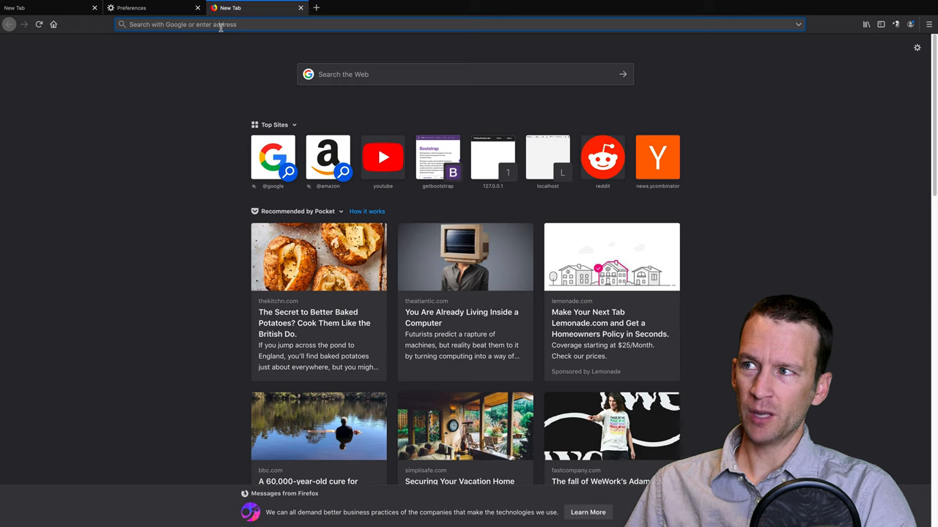
pyautogui.write('artcall.org/')
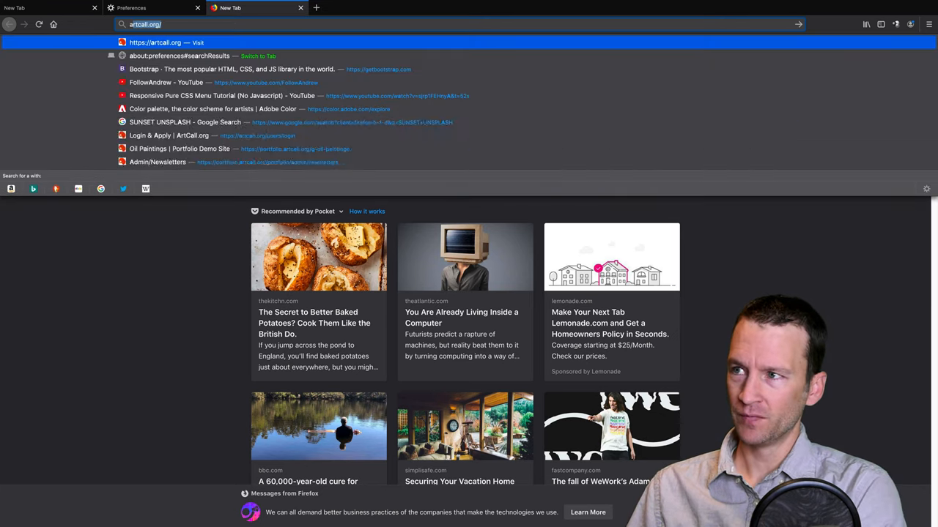
pyautogui.write('amazon.com')
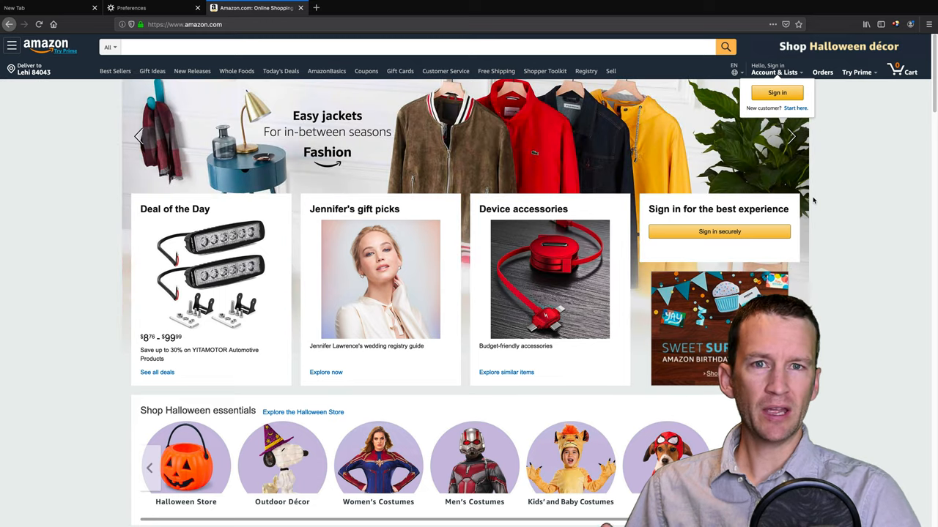
pyautogui.scroll(-3)
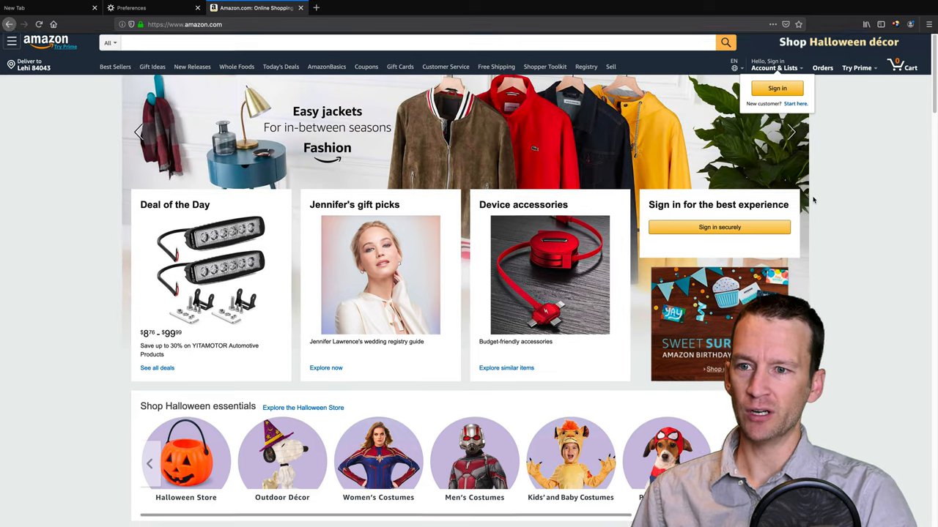
pyautogui.scroll(-3)
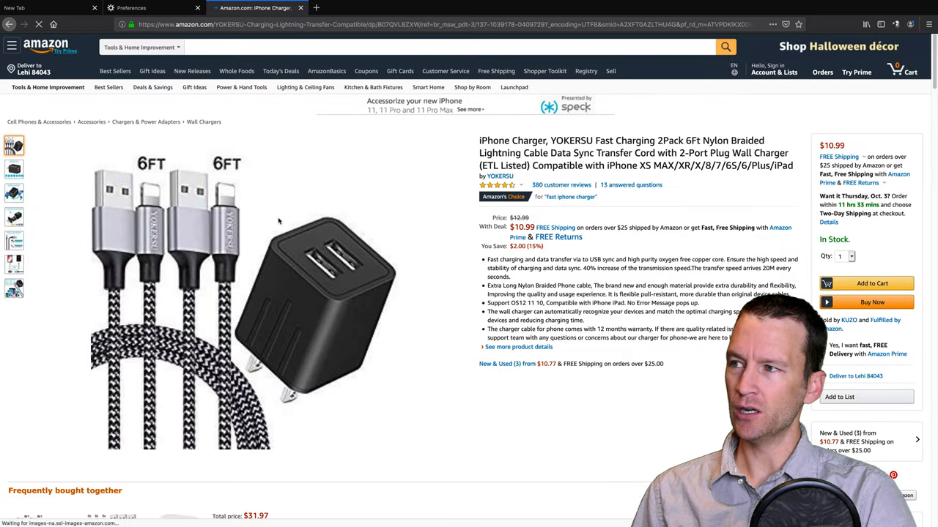
pyautogui.scroll(-3)
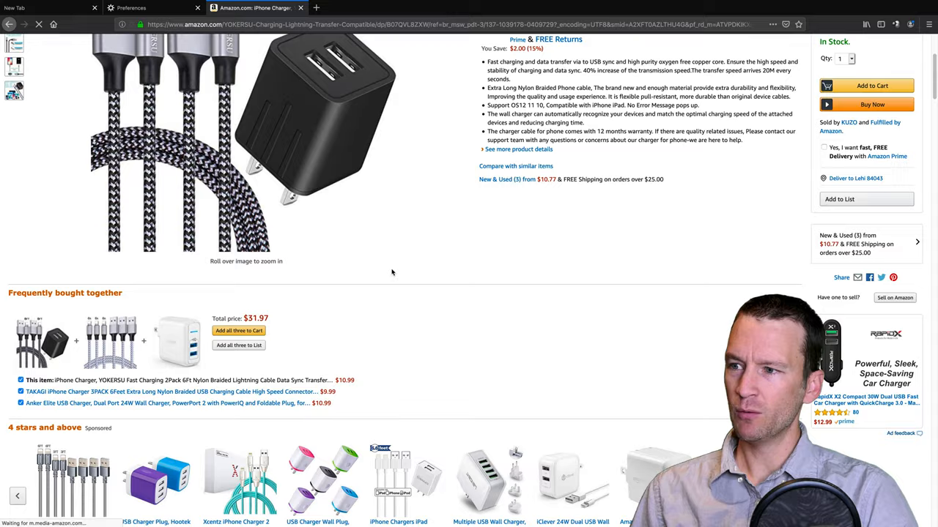
pyautogui.scroll(-3)
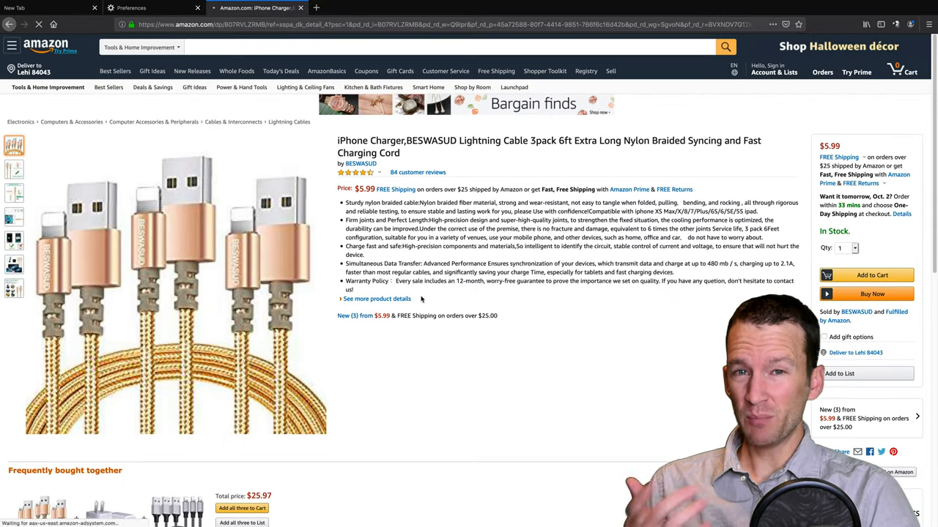
pyautogui.scroll(-3)
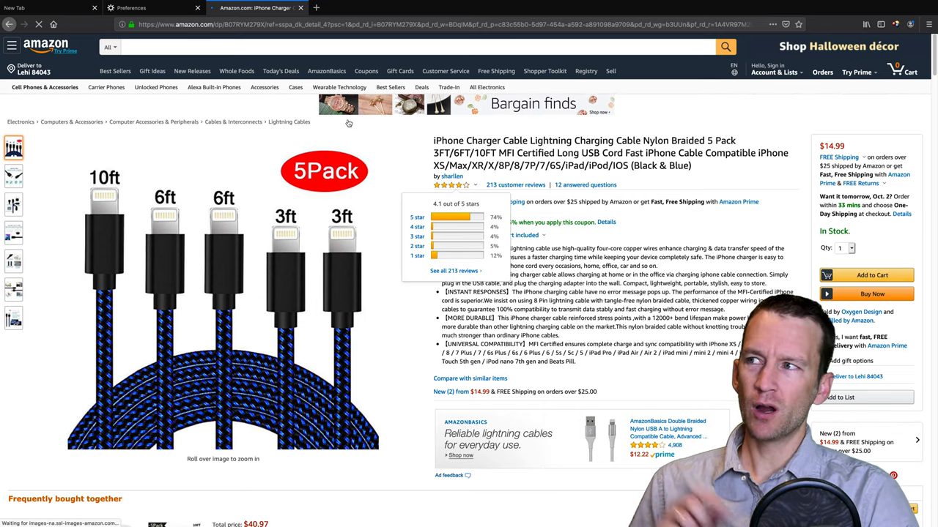
# Back in Preferences, search 'cache' again and review Manage Data and Clear Data amounts.
pyautogui.click(135, 9)
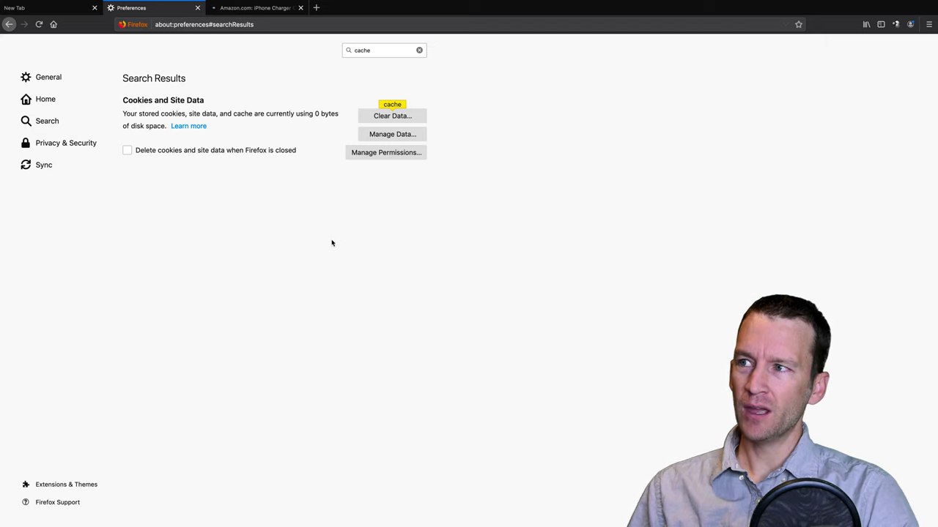
pyautogui.click(48, 77)
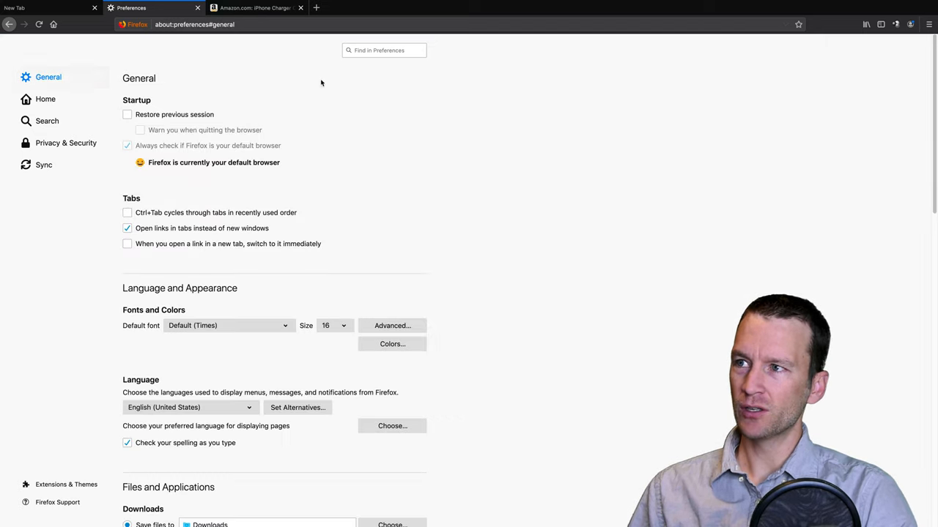
pyautogui.write('cach')
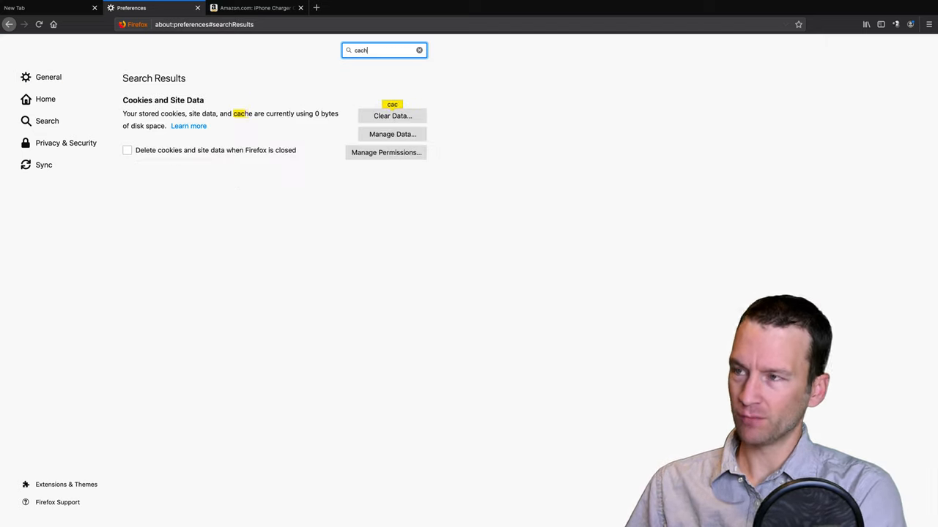
pyautogui.write('e')
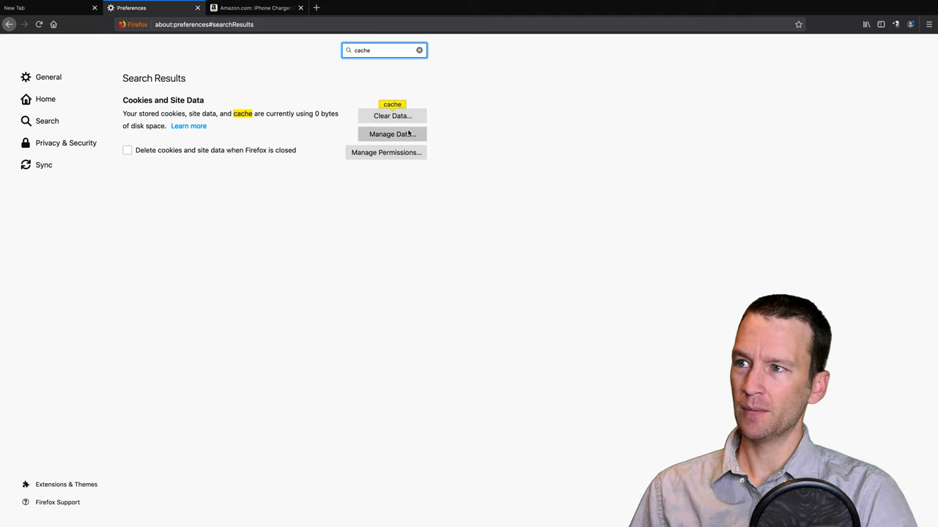
pyautogui.click(392, 135)
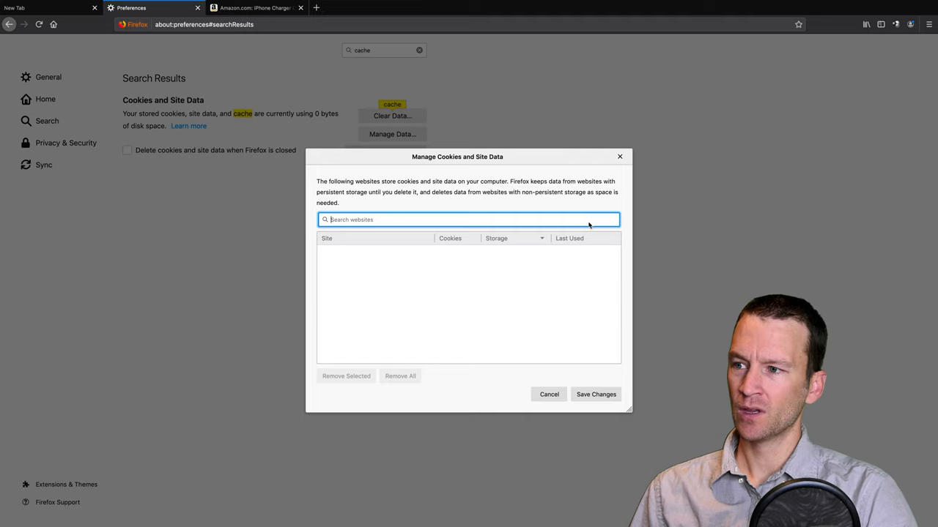
pyautogui.click(393, 116)
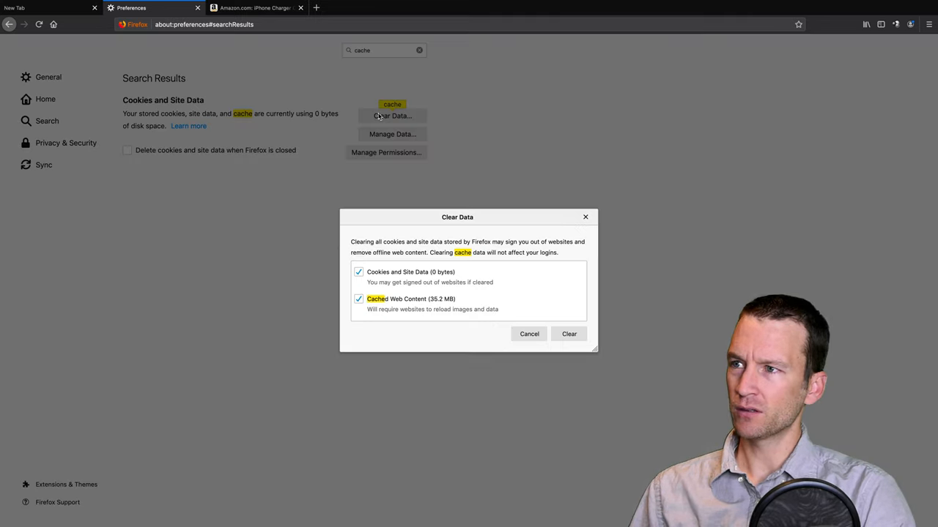
pyautogui.moveTo(431, 306)
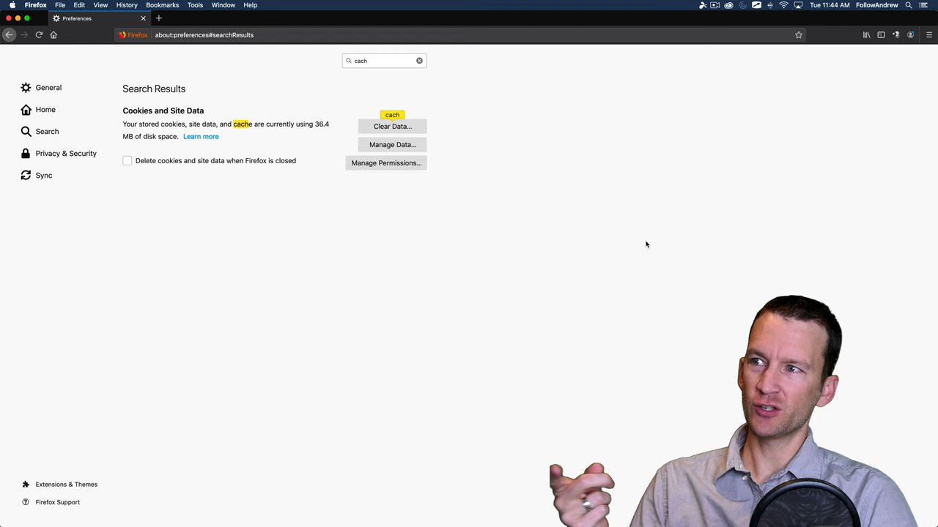
pyautogui.moveTo(533, 187)
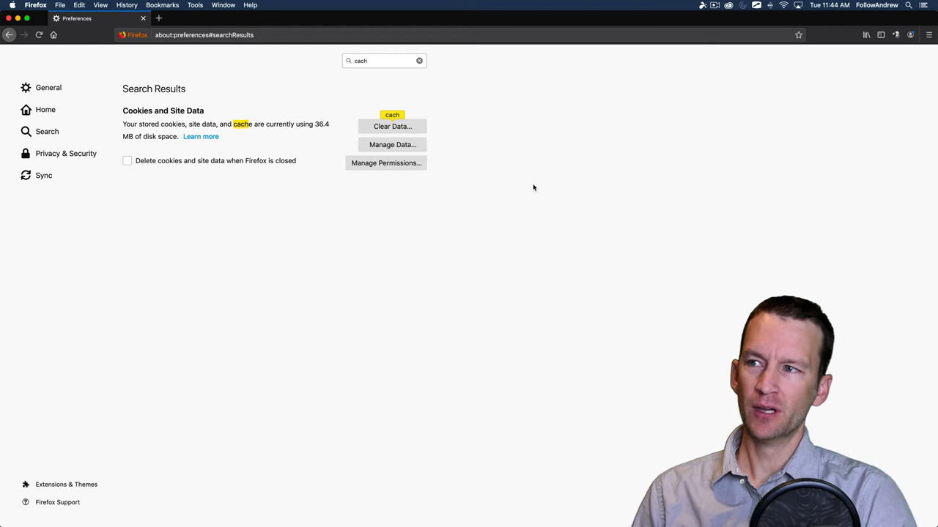
# In Manage Cookies and Site Data, step through Amazon, Mozilla and ninthdecimal.com site entries.
pyautogui.click(392, 145)
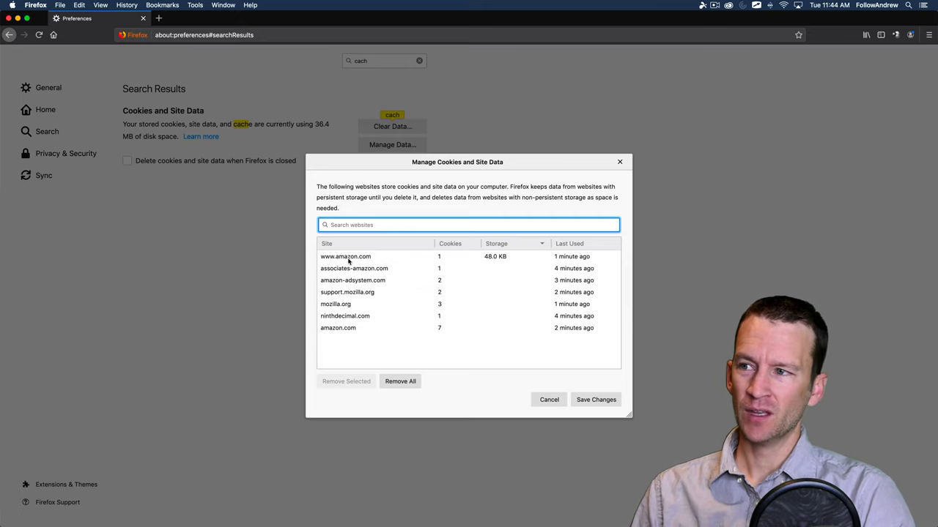
pyautogui.click(346, 256)
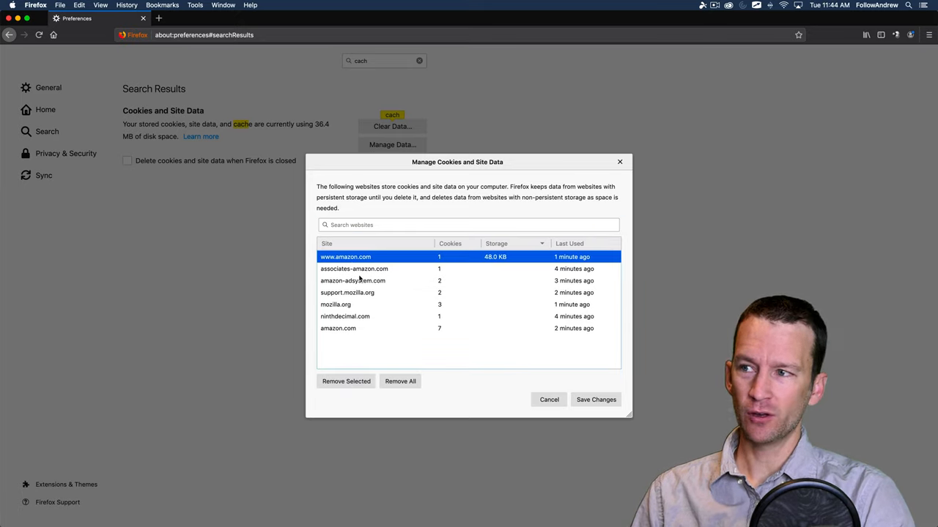
pyautogui.click(352, 281)
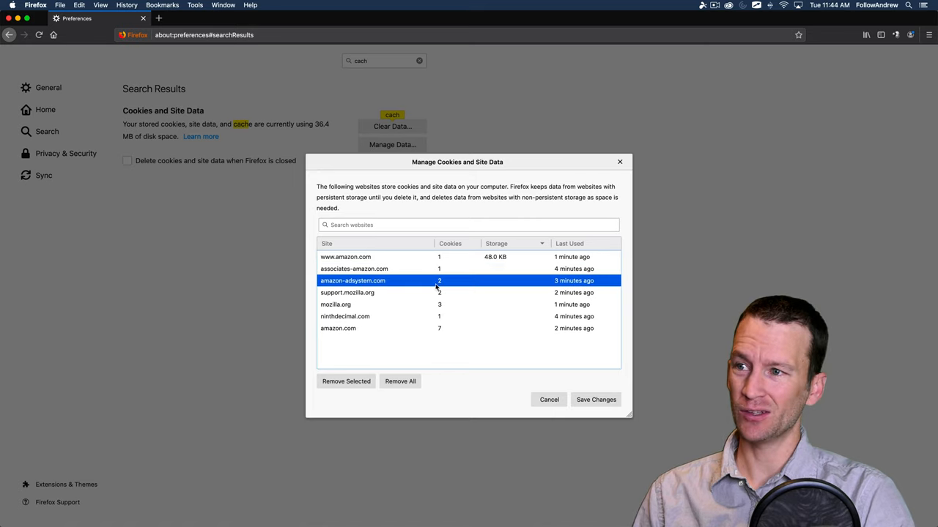
pyautogui.click(347, 293)
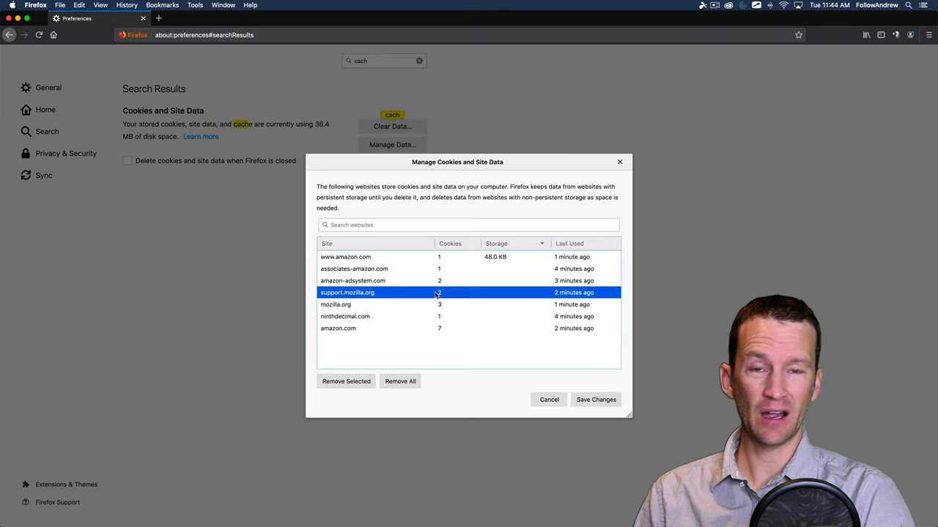
pyautogui.click(335, 303)
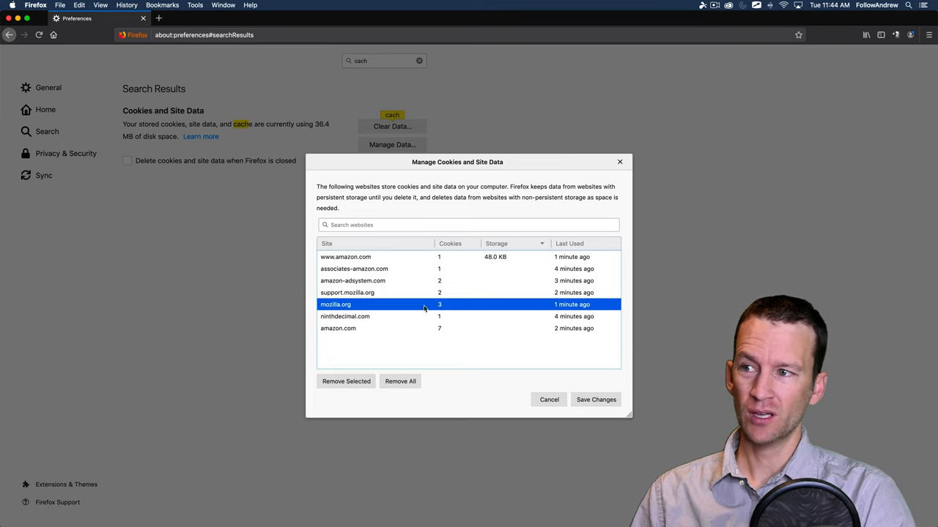
pyautogui.click(344, 316)
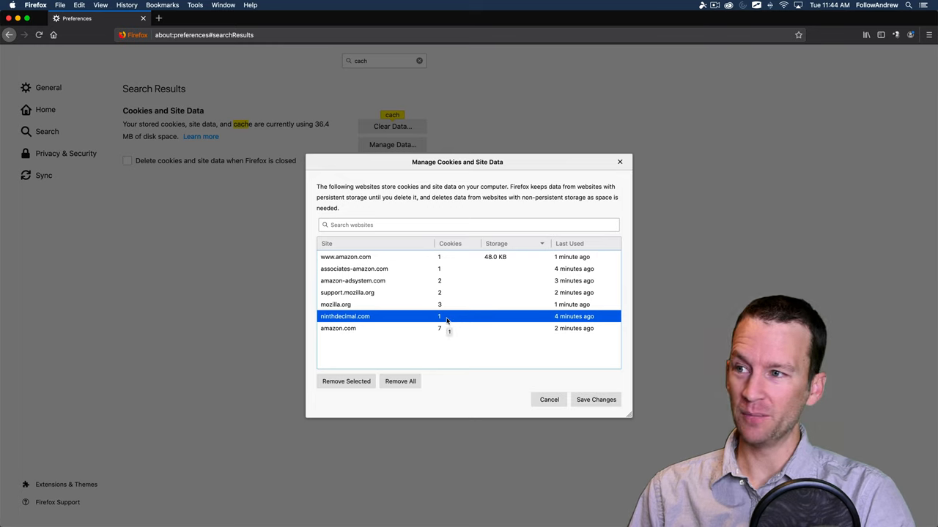
pyautogui.click(337, 328)
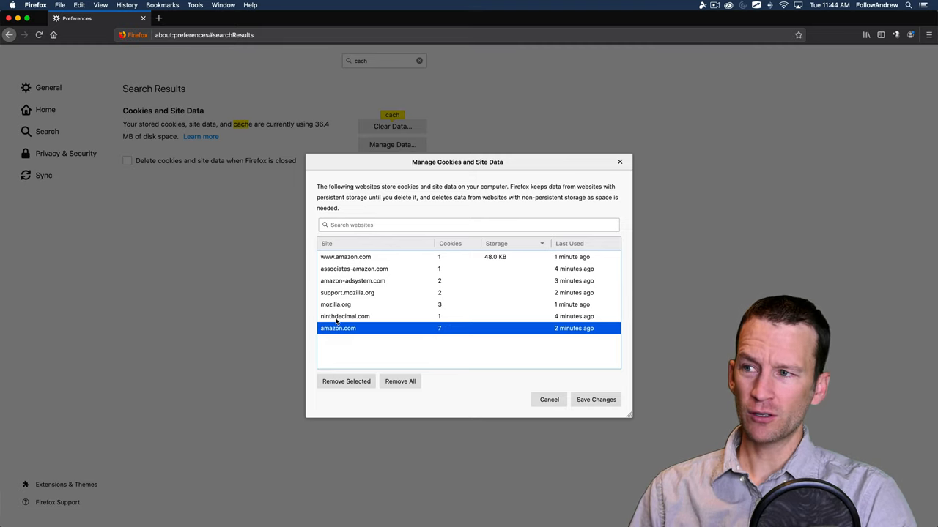
pyautogui.click(346, 316)
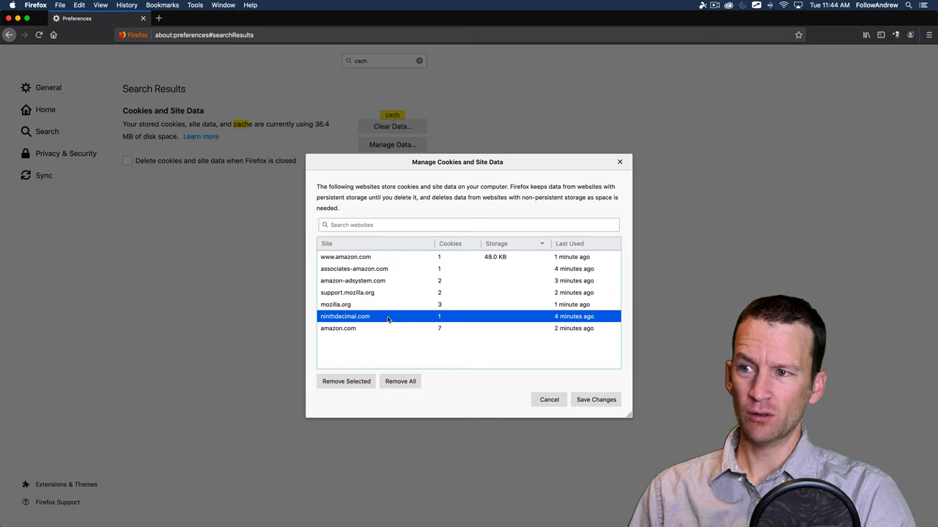
pyautogui.moveTo(365, 293)
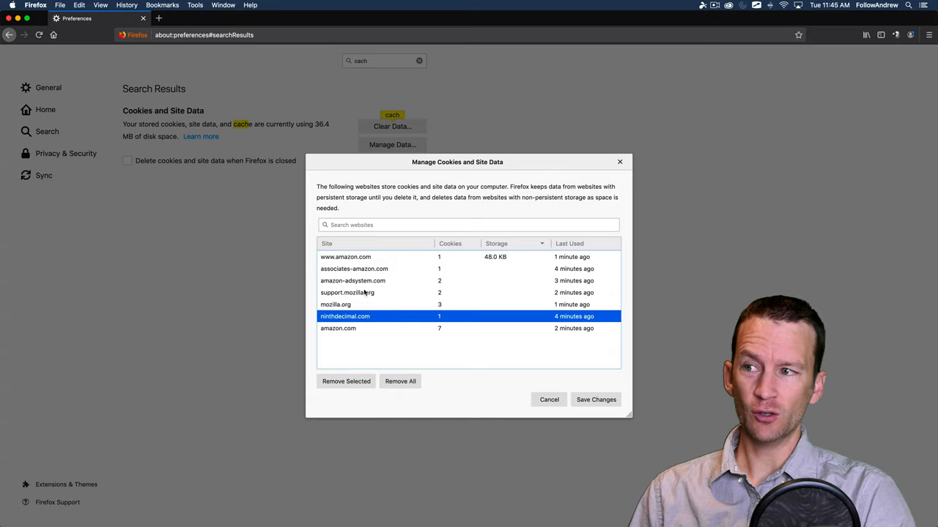
pyautogui.moveTo(573, 393)
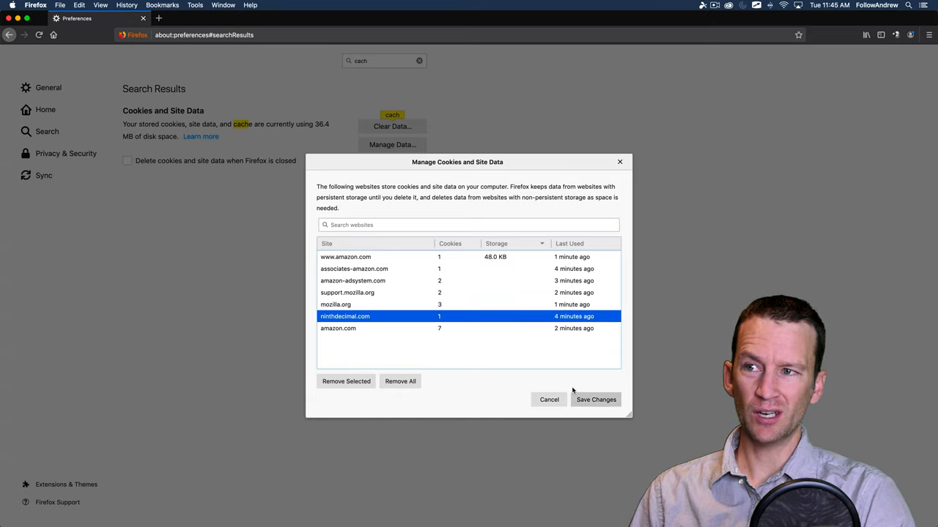
pyautogui.click(346, 257)
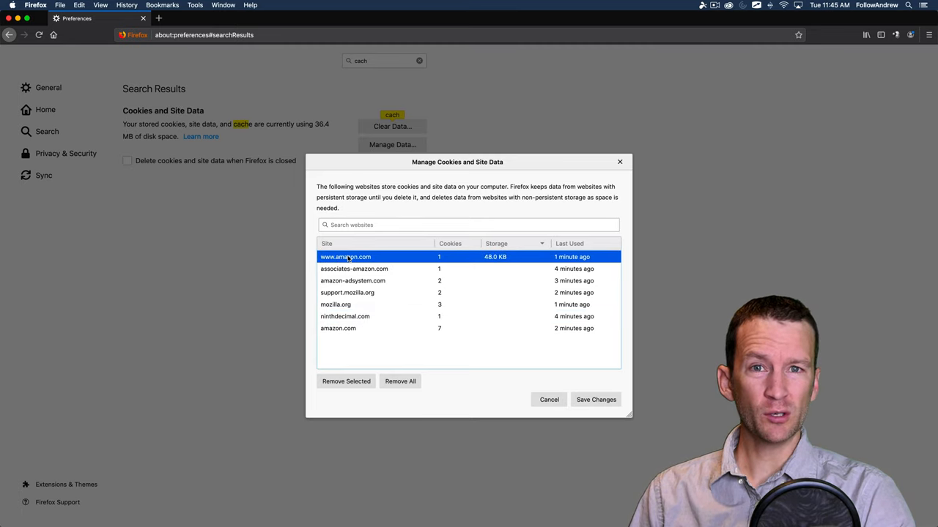
pyautogui.click(354, 270)
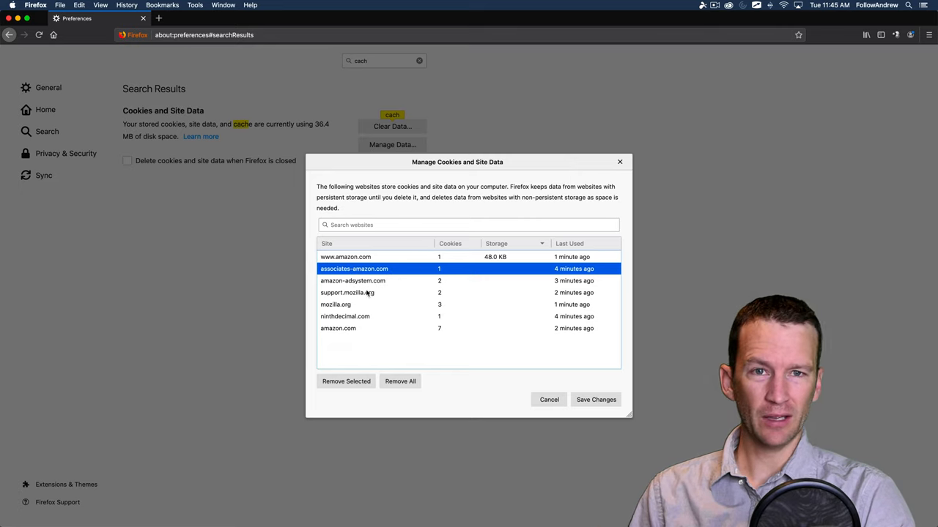
pyautogui.moveTo(368, 293)
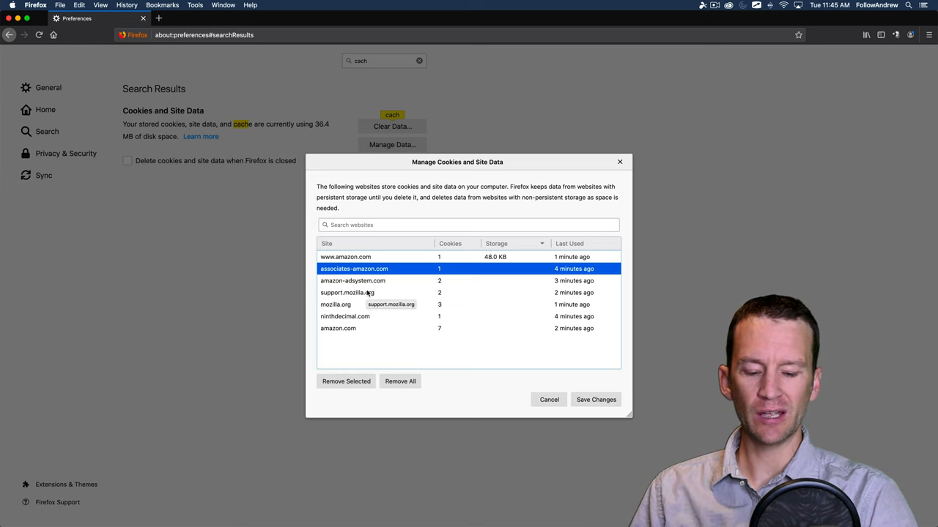
# Return to the Amazon homepage tab.
pyautogui.click(202, 17)
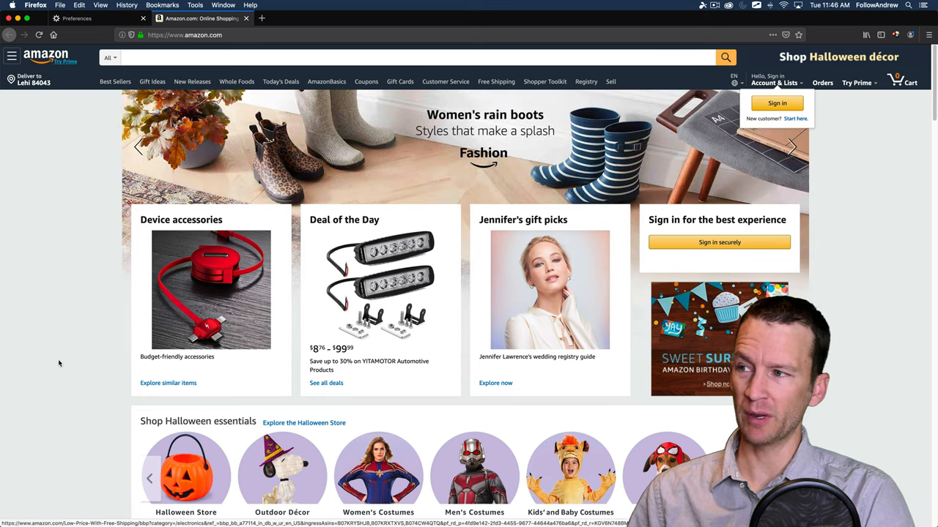
# Launch developer tools via Inspect Element and expand Cookies in the Storage panel.
pyautogui.rightClick(60, 364)
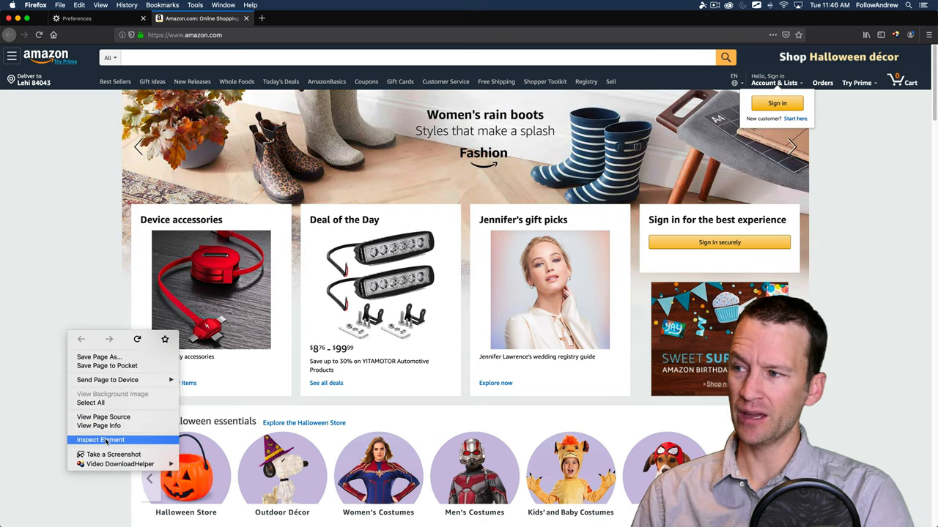
pyautogui.click(99, 440)
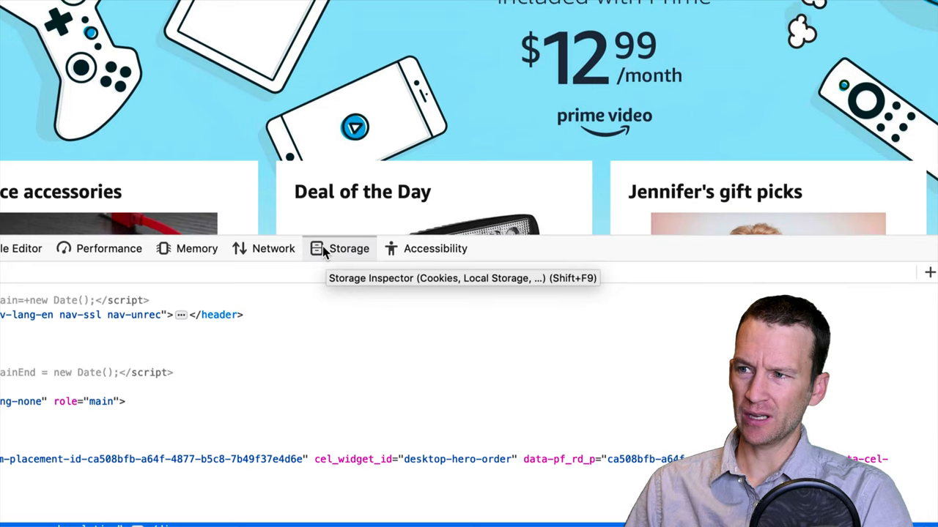
pyautogui.click(349, 249)
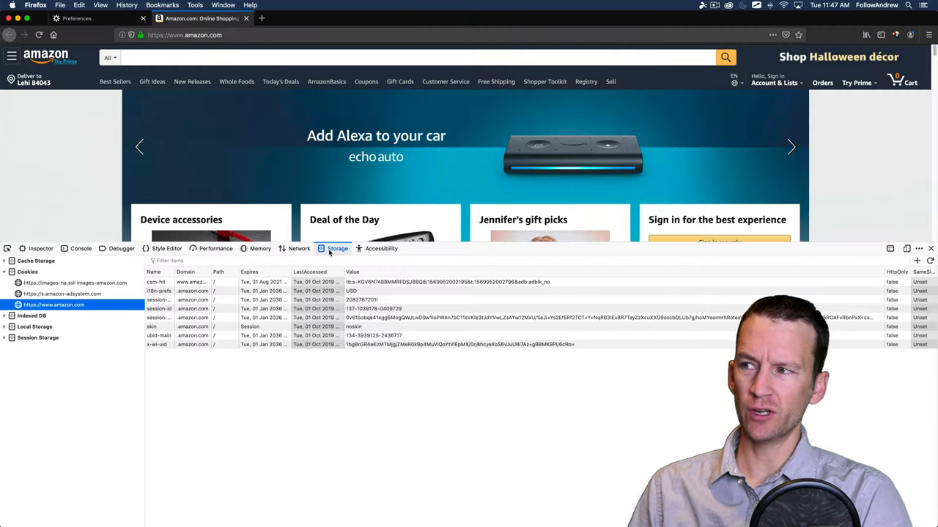
pyautogui.click(26, 271)
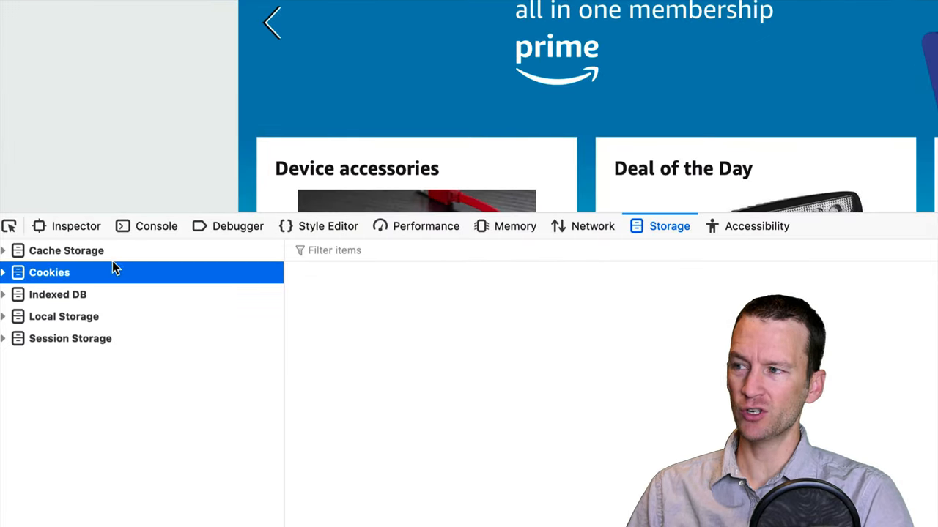
pyautogui.moveTo(71, 306)
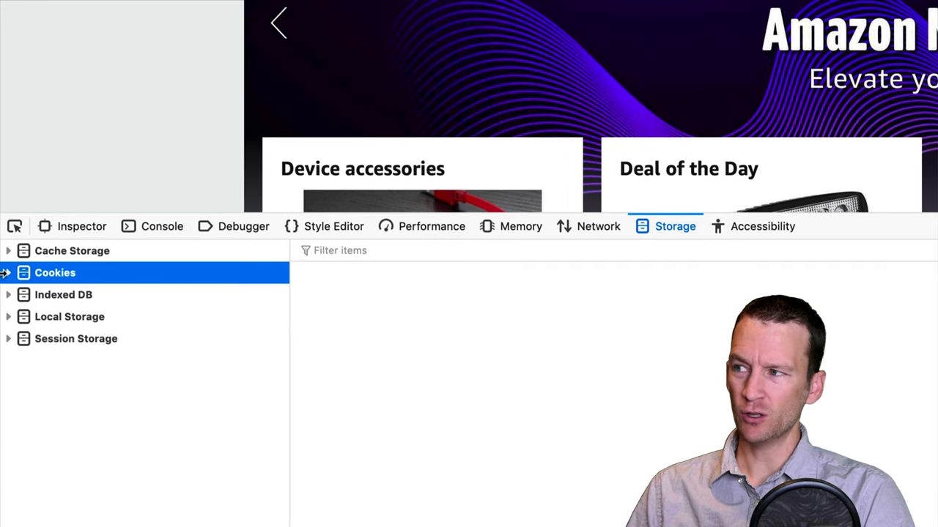
pyautogui.click(9, 273)
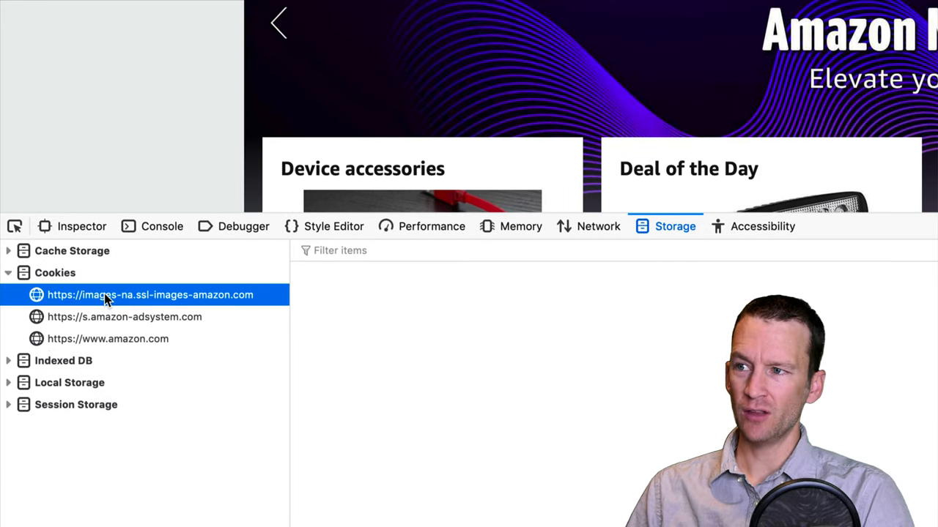
pyautogui.click(124, 316)
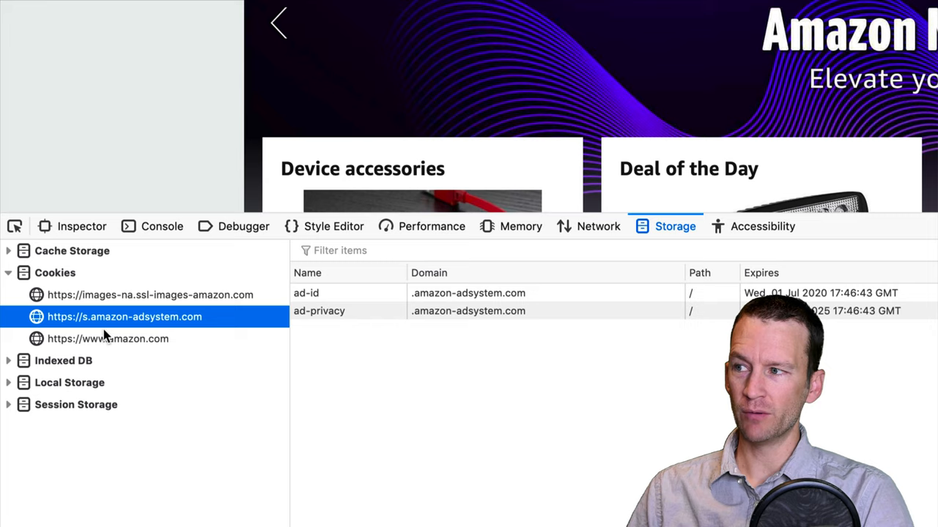
pyautogui.click(108, 338)
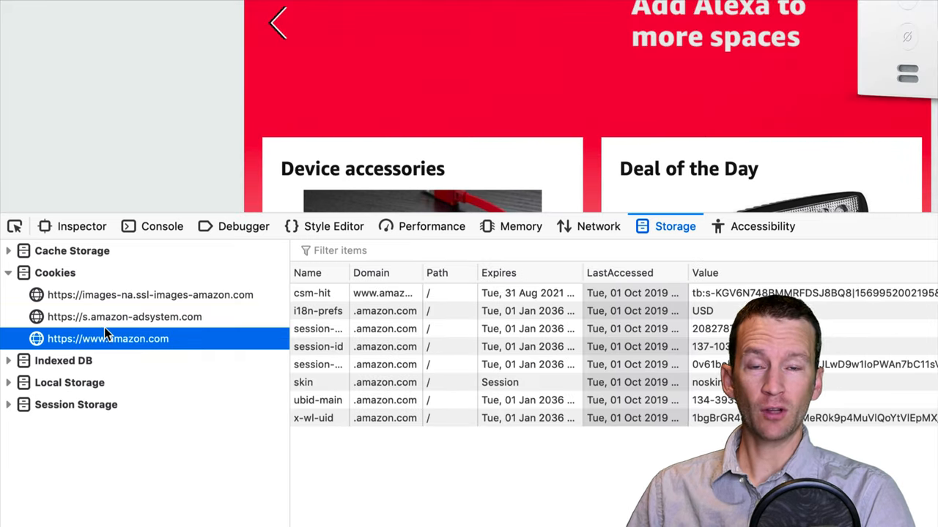
pyautogui.click(149, 295)
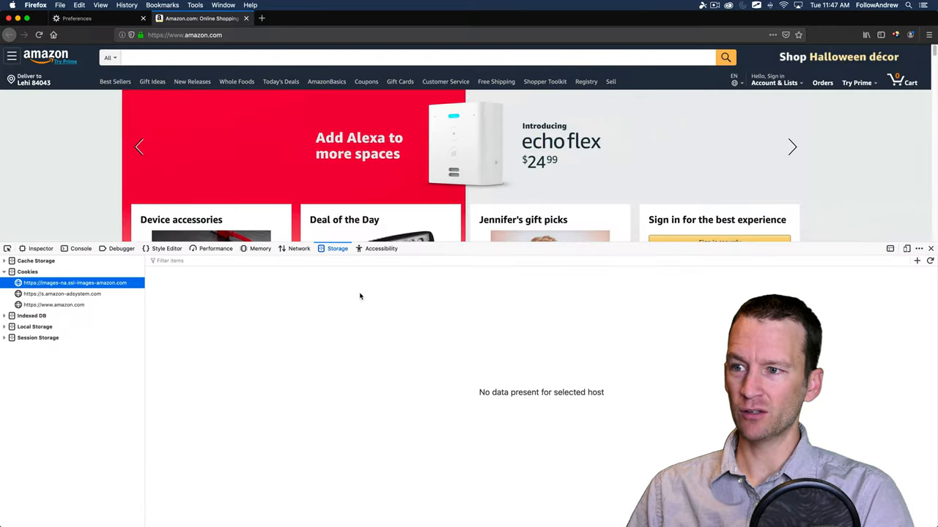
pyautogui.click(62, 293)
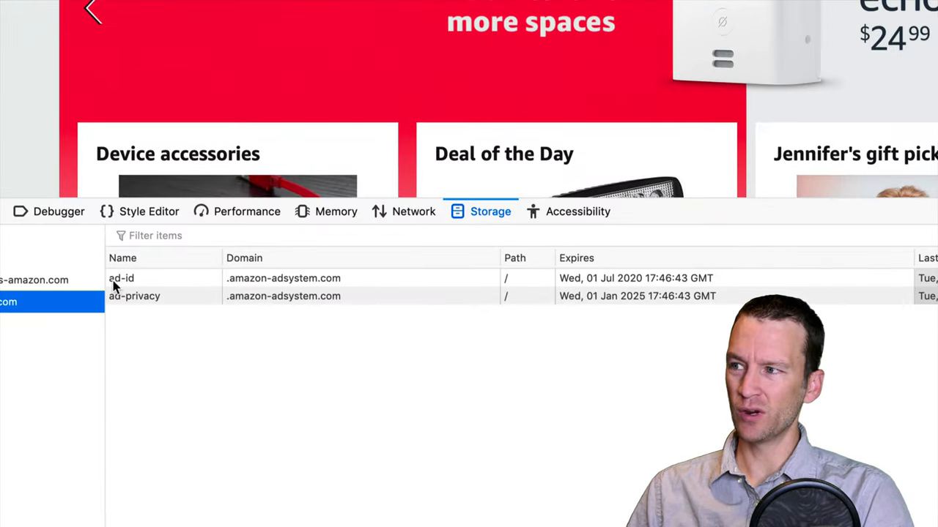
pyautogui.moveTo(246, 286)
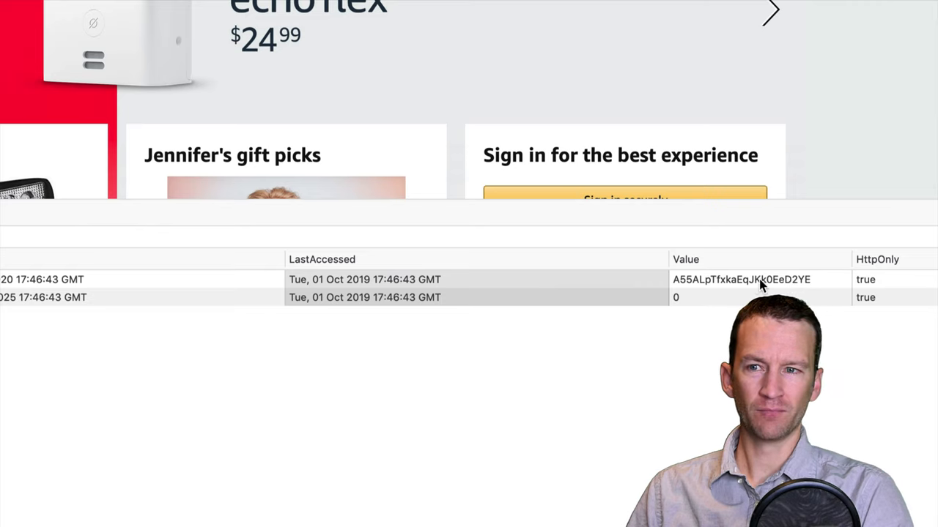
pyautogui.moveTo(802, 292)
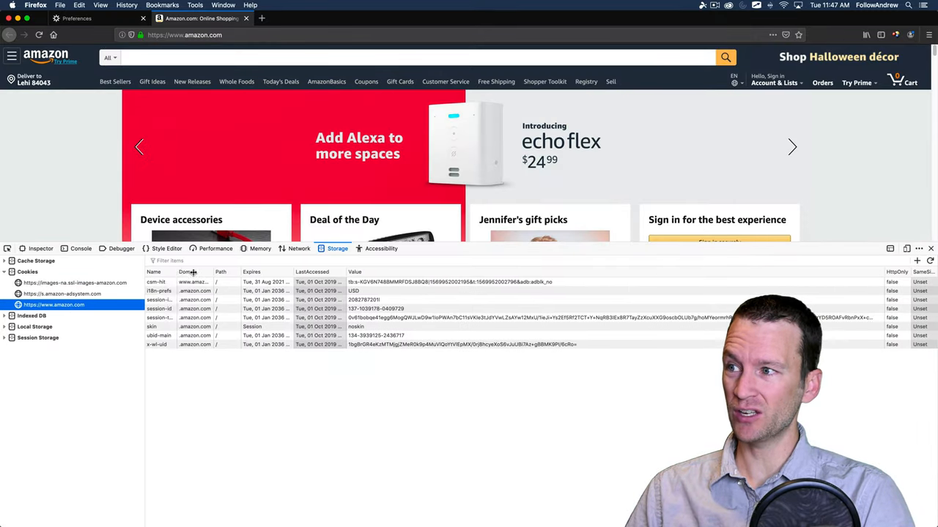
pyautogui.click(159, 290)
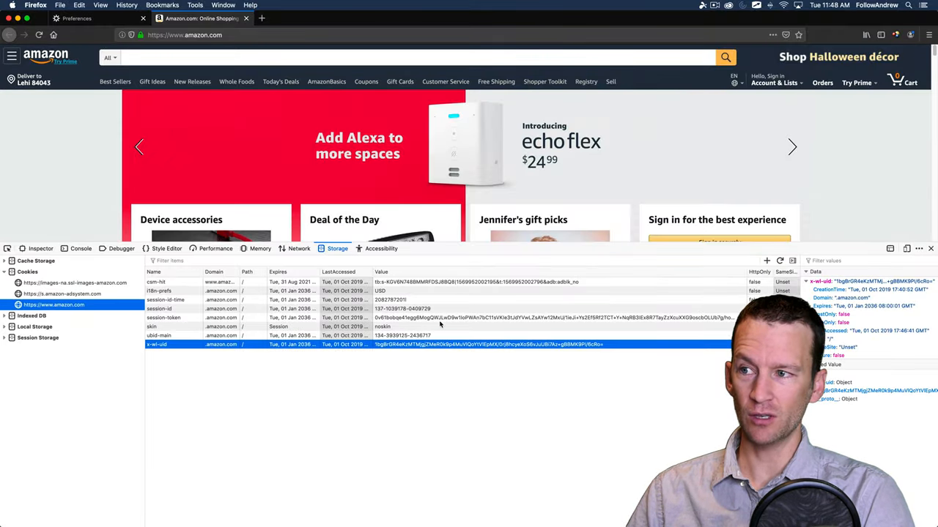
pyautogui.click(164, 317)
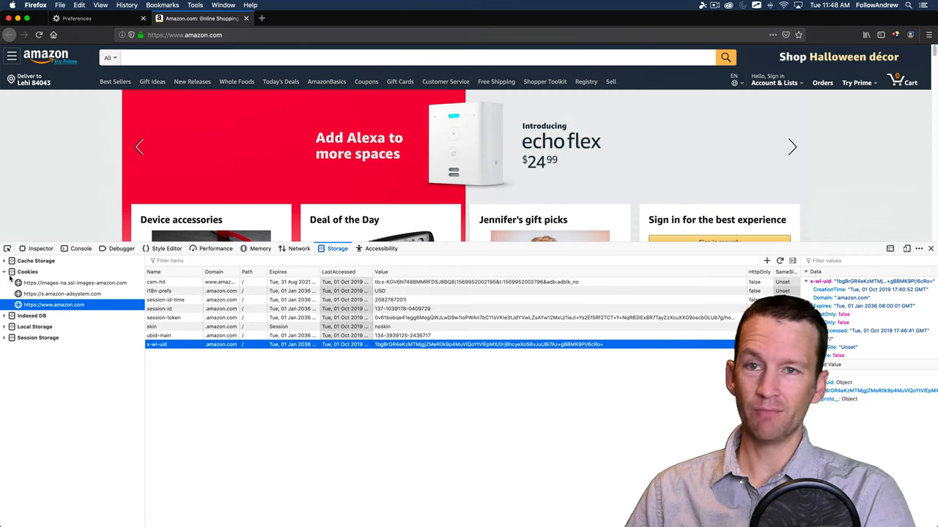
# Collapse the Cookies hosts and expand Cache Storage to list its hosts.
pyautogui.click(6, 271)
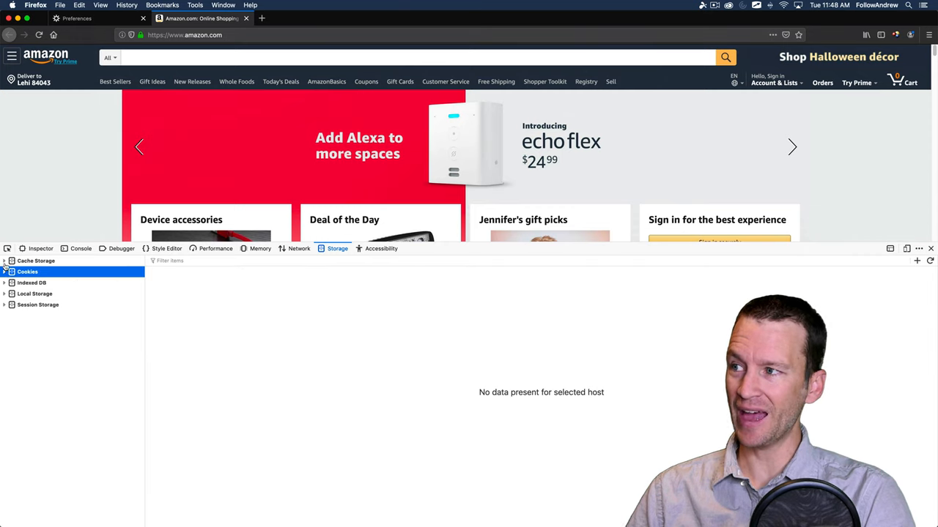
pyautogui.click(6, 260)
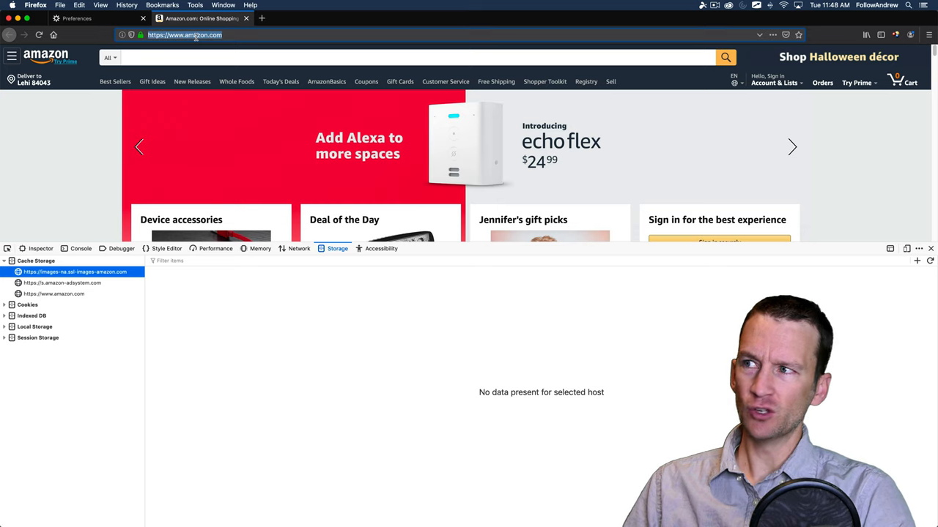
# Browse color.adobe.com, Google 'hi', view the Merriam-Webster result, then close that tab.
pyautogui.write('color.adobe.com/')
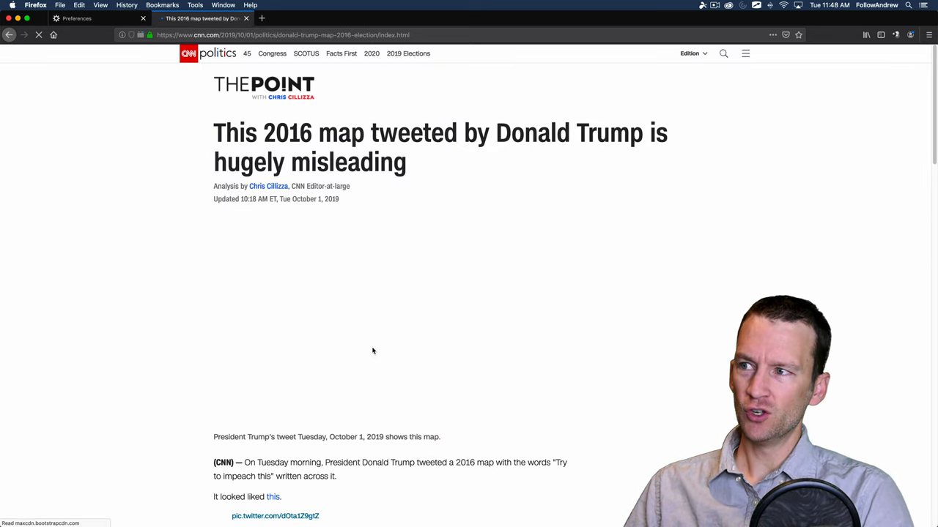
pyautogui.scroll(-3)
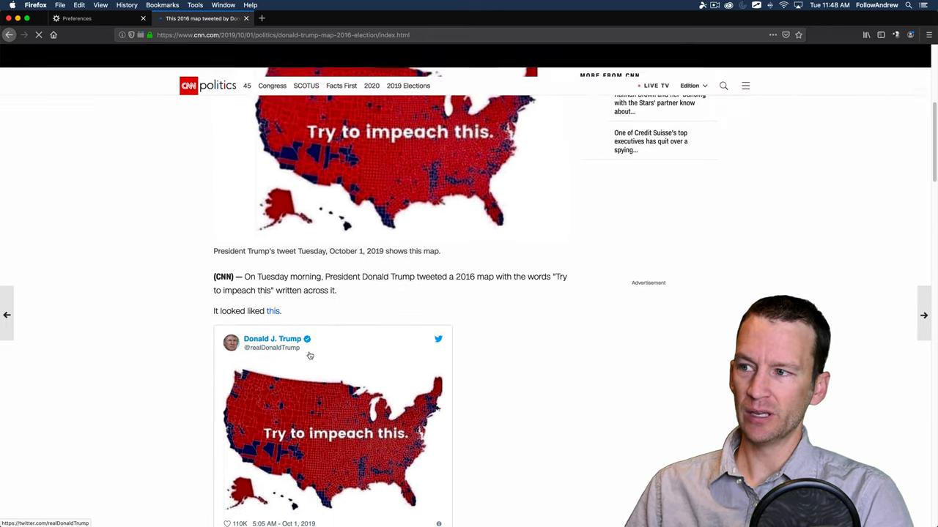
pyautogui.scroll(-3)
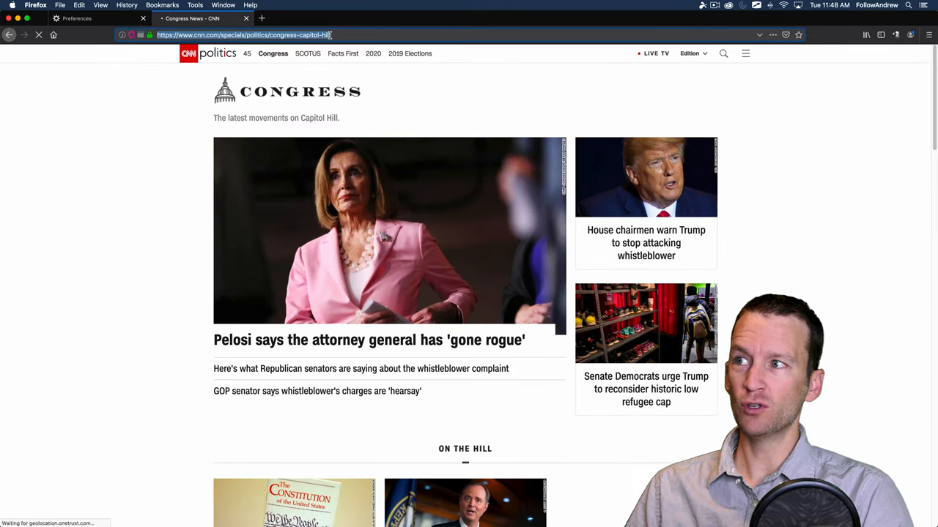
pyautogui.write('google.com/')
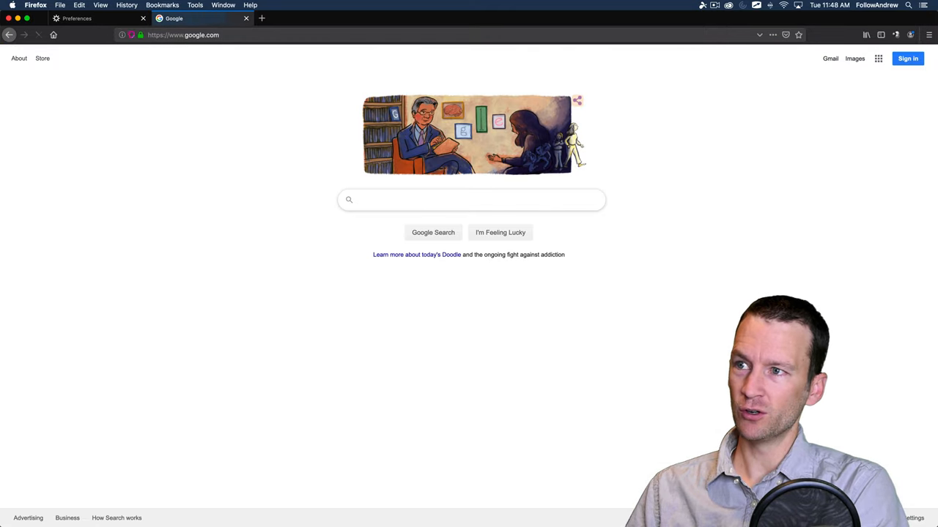
pyautogui.write('hi')
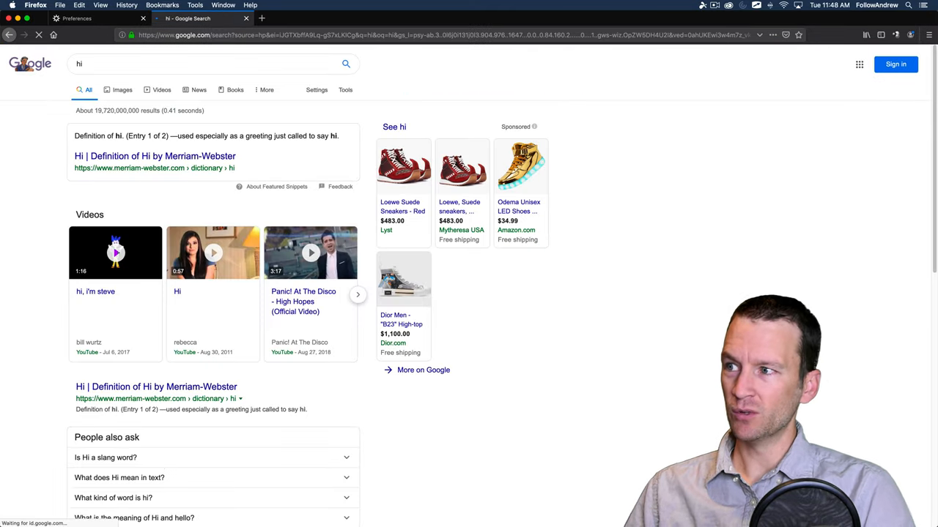
pyautogui.click(154, 155)
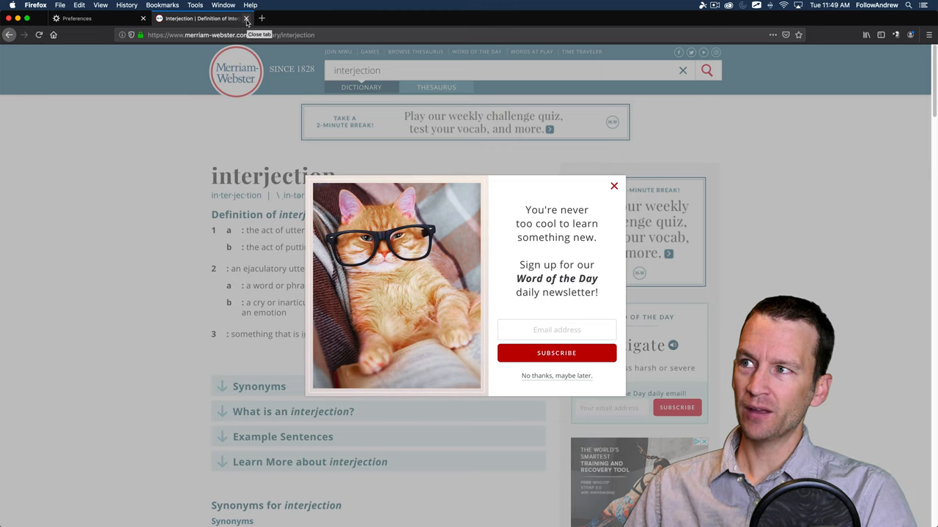
pyautogui.click(95, 18)
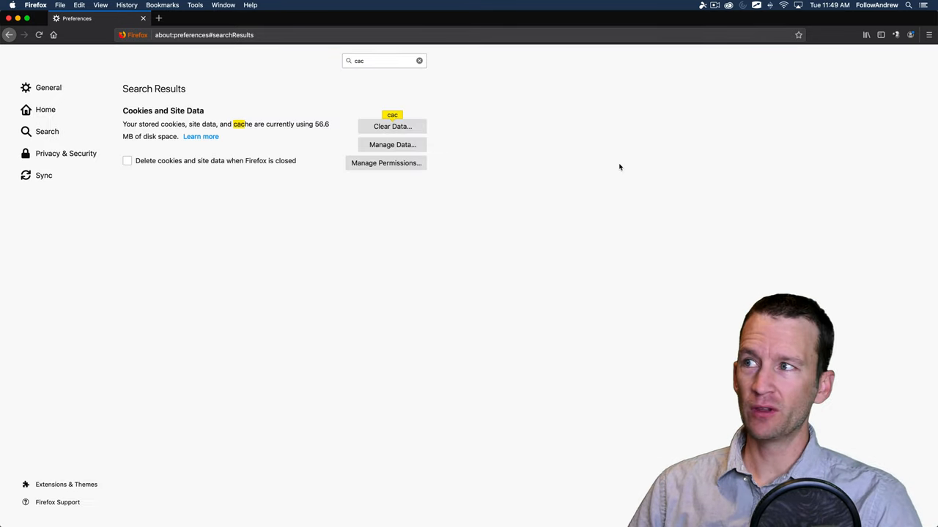
pyautogui.moveTo(595, 161)
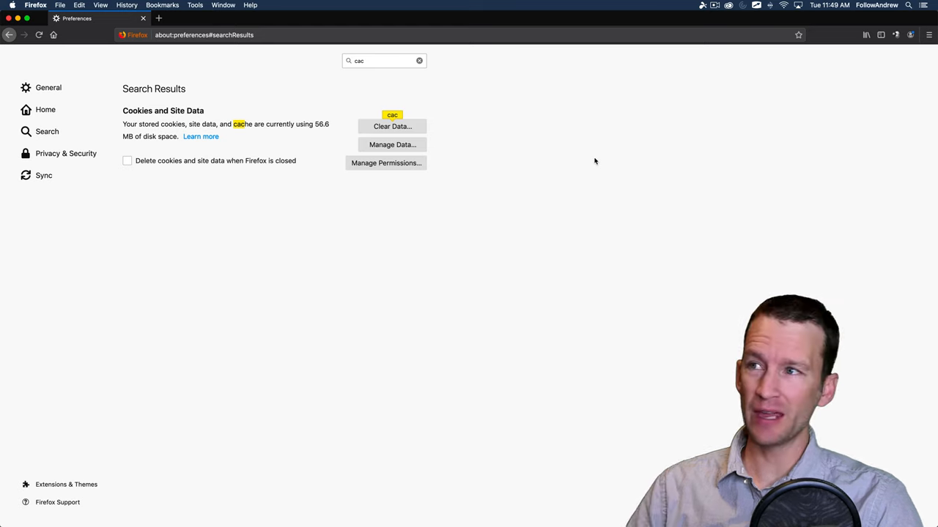
pyautogui.click(393, 145)
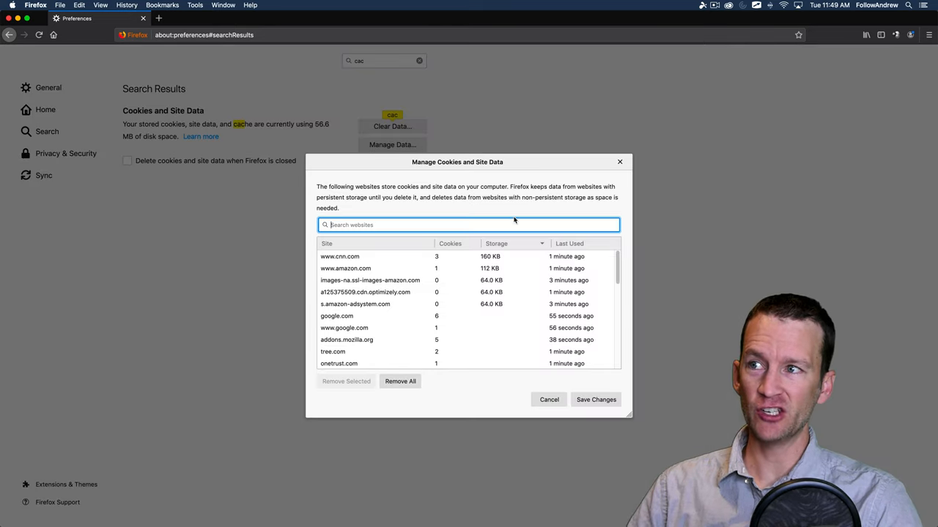
pyautogui.click(340, 256)
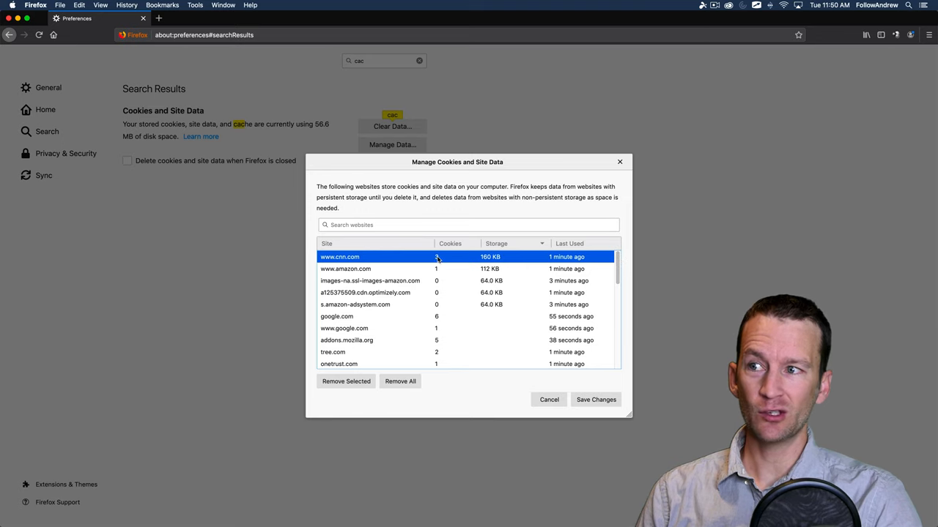
pyautogui.scroll(-3)
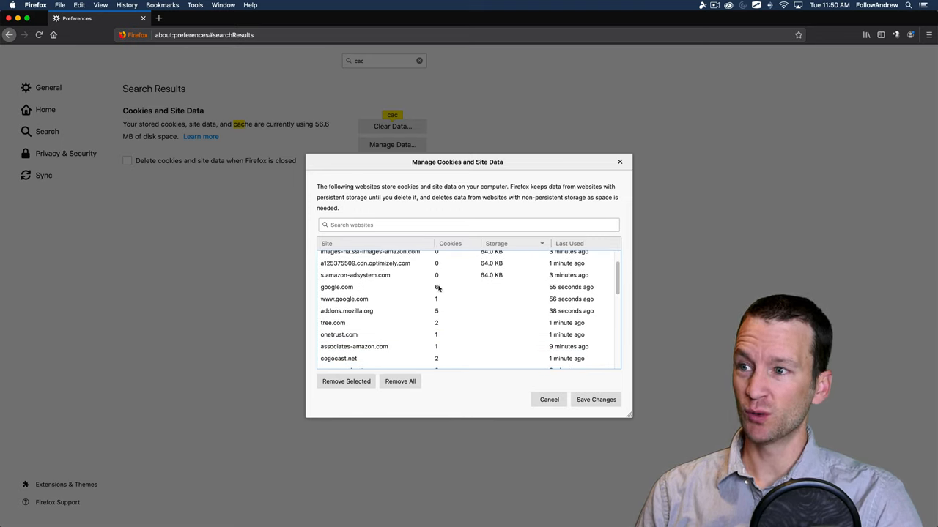
pyautogui.scroll(-3)
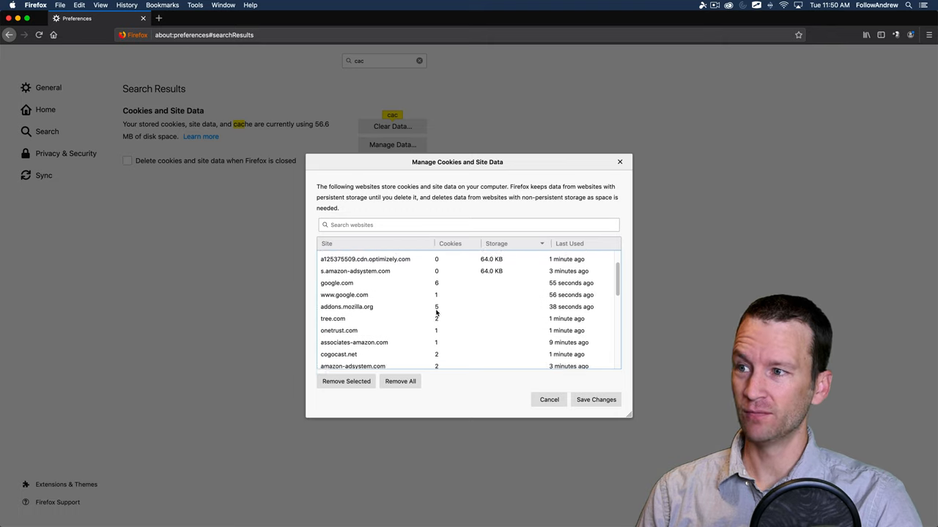
pyautogui.scroll(-3)
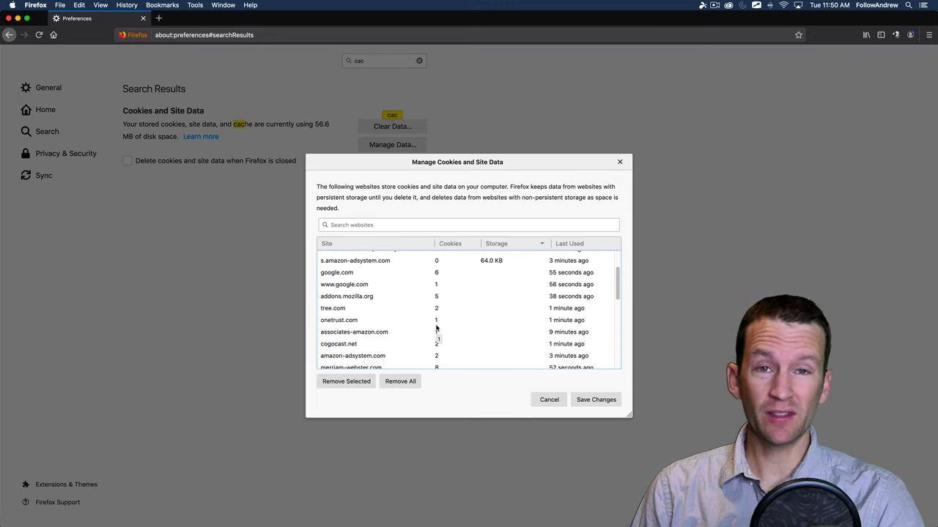
pyautogui.scroll(-3)
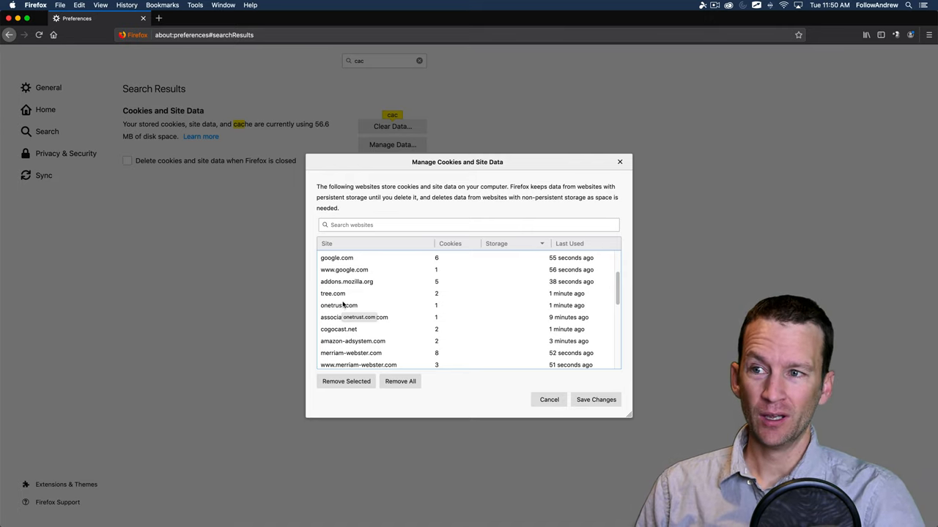
pyautogui.scroll(-3)
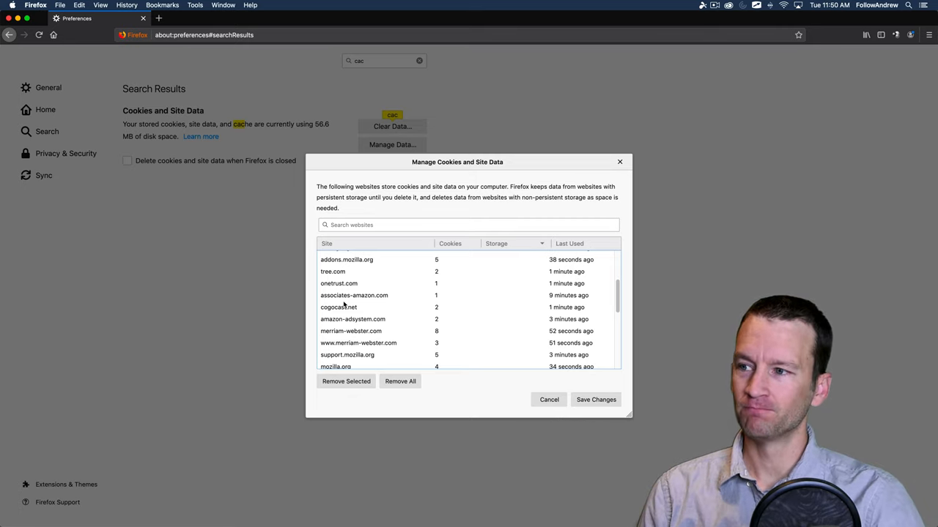
pyautogui.scroll(-3)
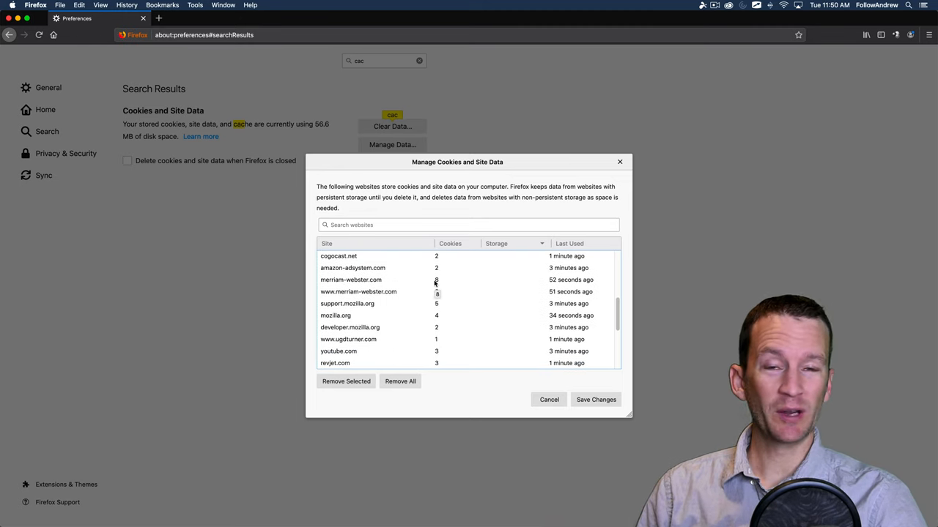
# Select merriam-webster.com and continue scrolling through the remaining site entries.
pyautogui.click(350, 279)
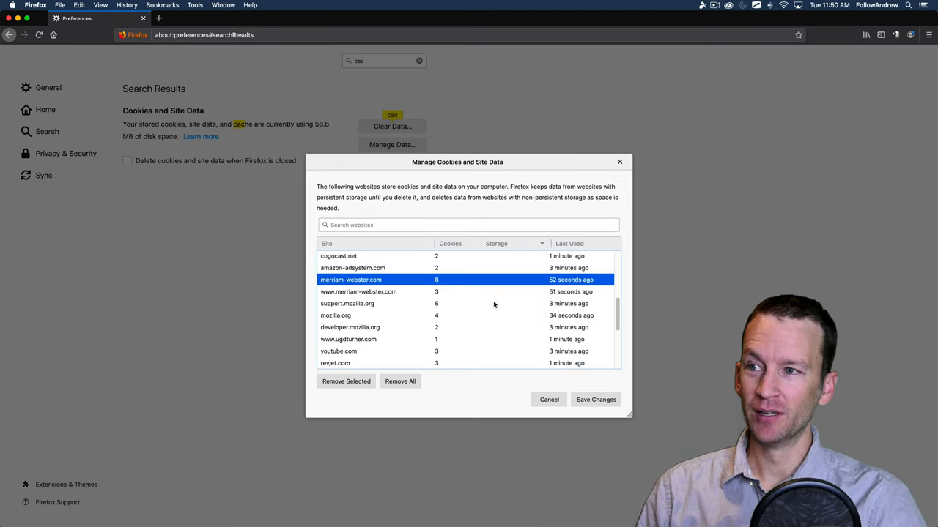
pyautogui.scroll(-3)
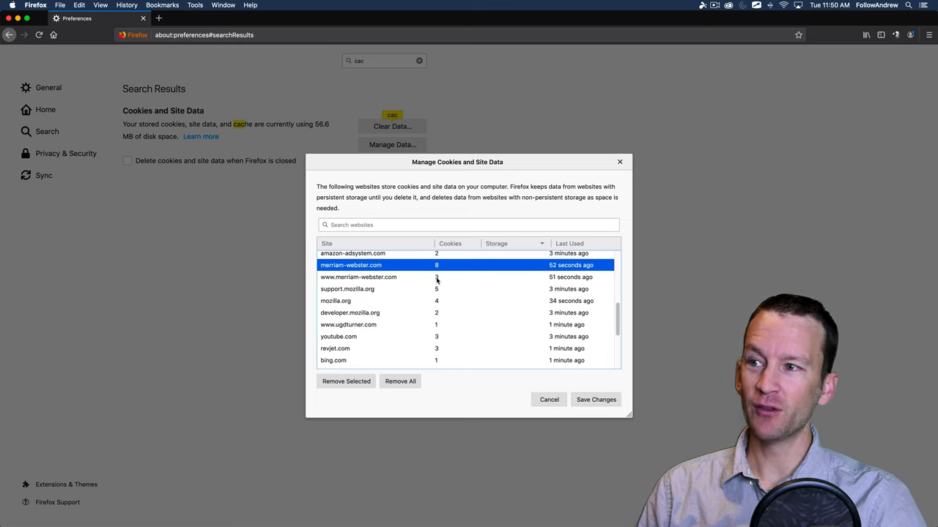
pyautogui.scroll(-3)
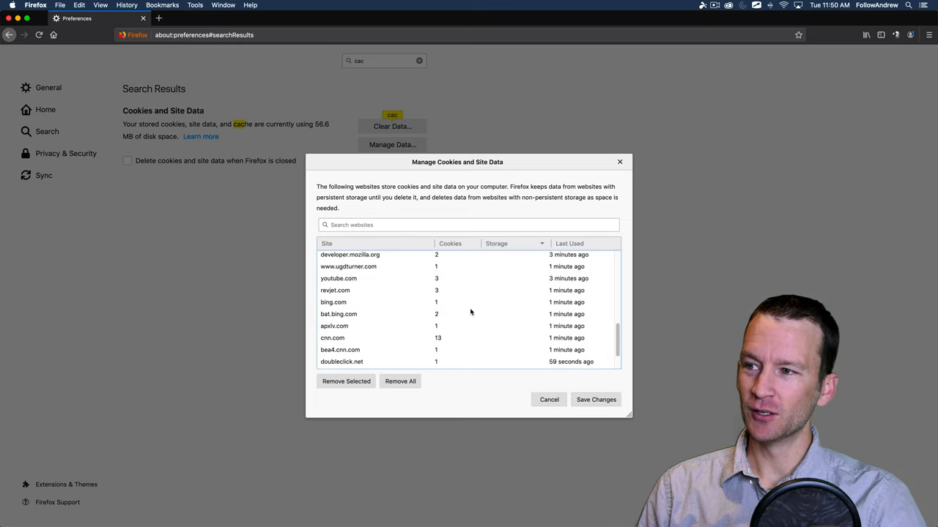
pyautogui.scroll(-3)
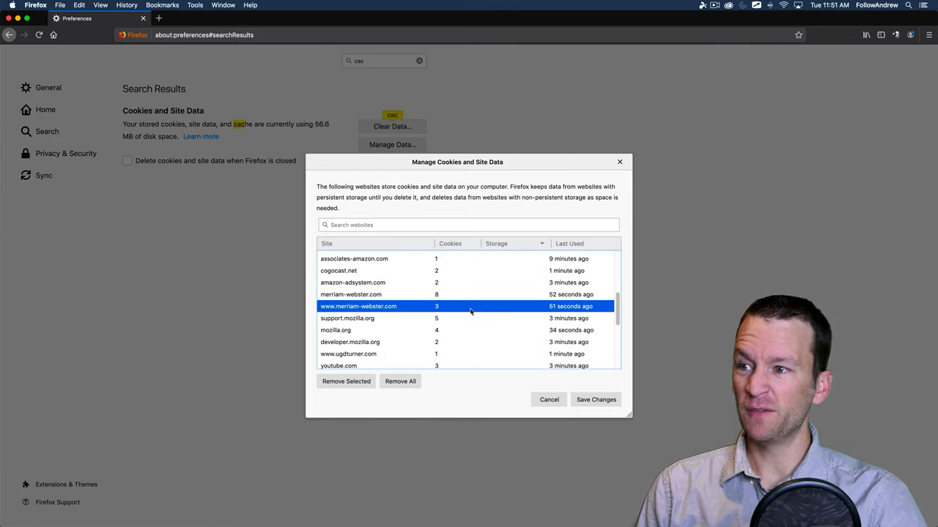
pyautogui.scroll(-3)
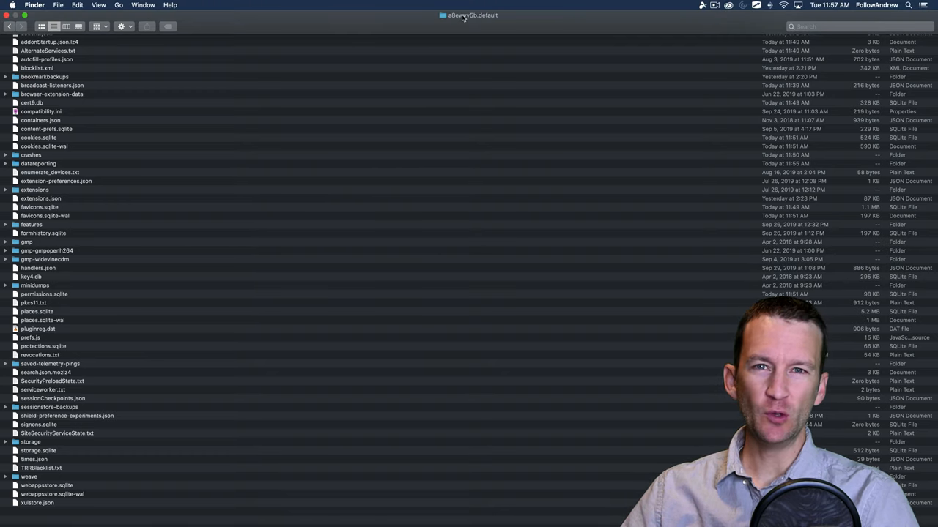
# Reveal the profile folder's path under Profiles, Firefox, Application Support and Library.
pyautogui.click(472, 14)
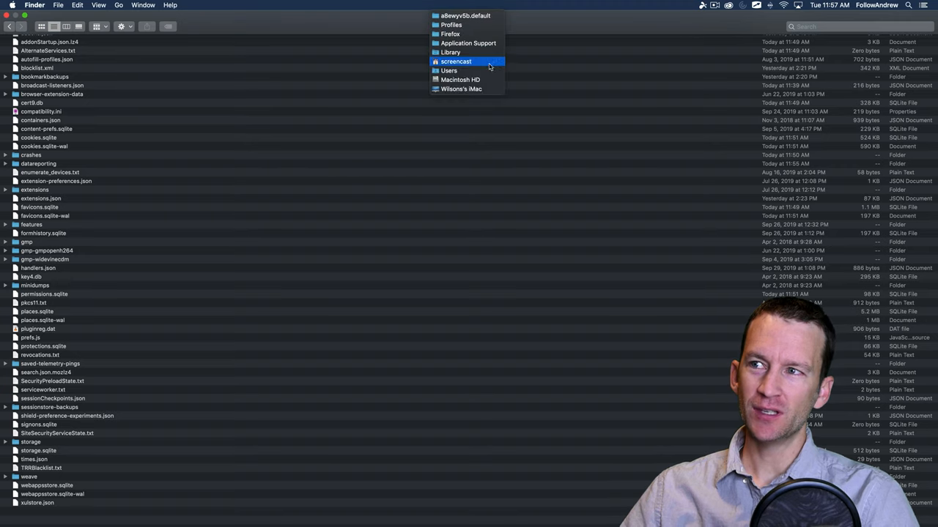
pyautogui.moveTo(448, 71)
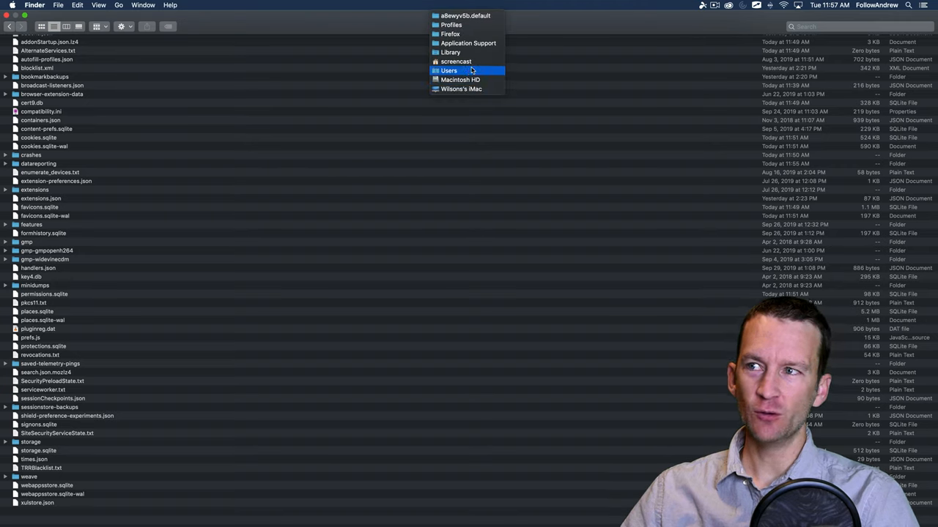
pyautogui.moveTo(467, 43)
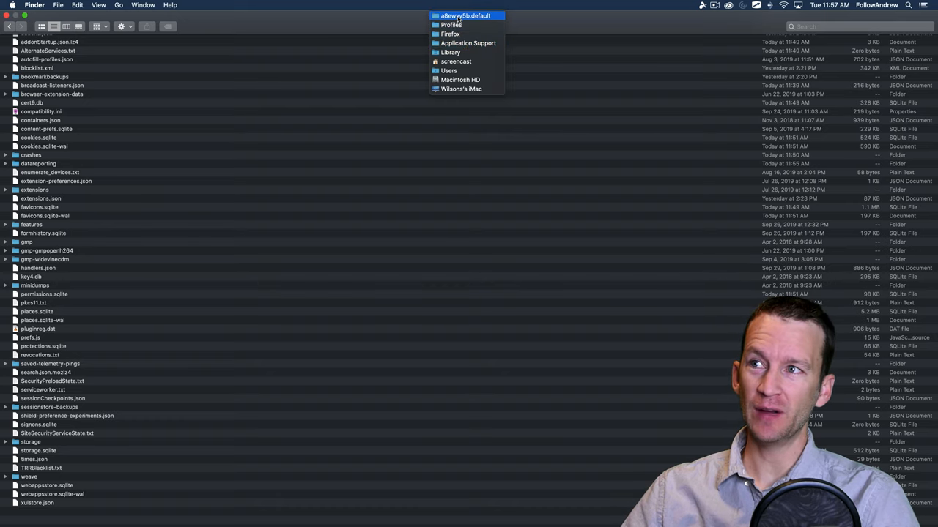
pyautogui.moveTo(466, 18)
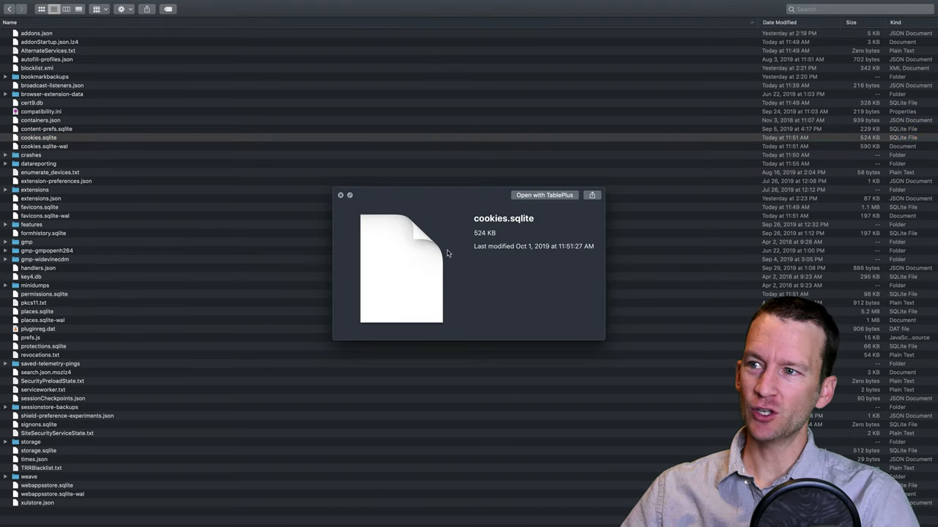
pyautogui.moveTo(500, 279)
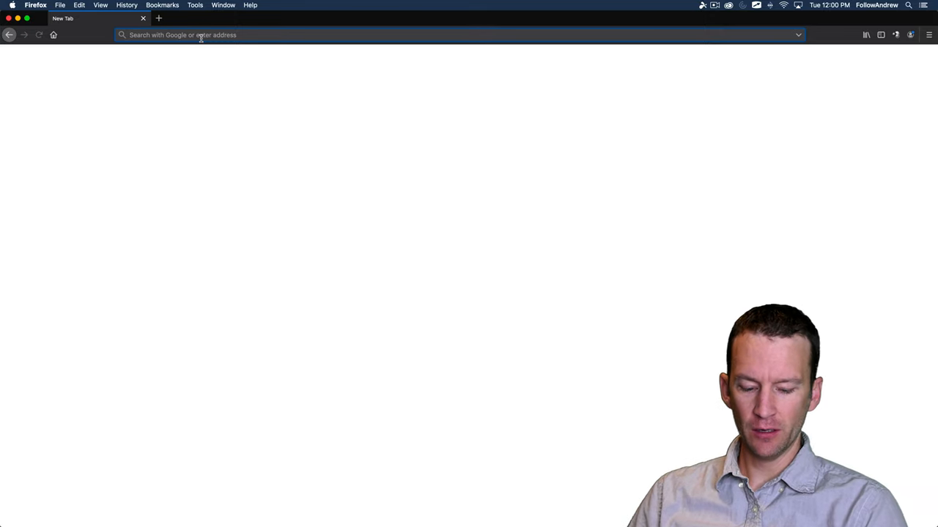
# Visit about:cache, list and scan the memory cache entries, then return to the overview.
pyautogui.write('about:cache')
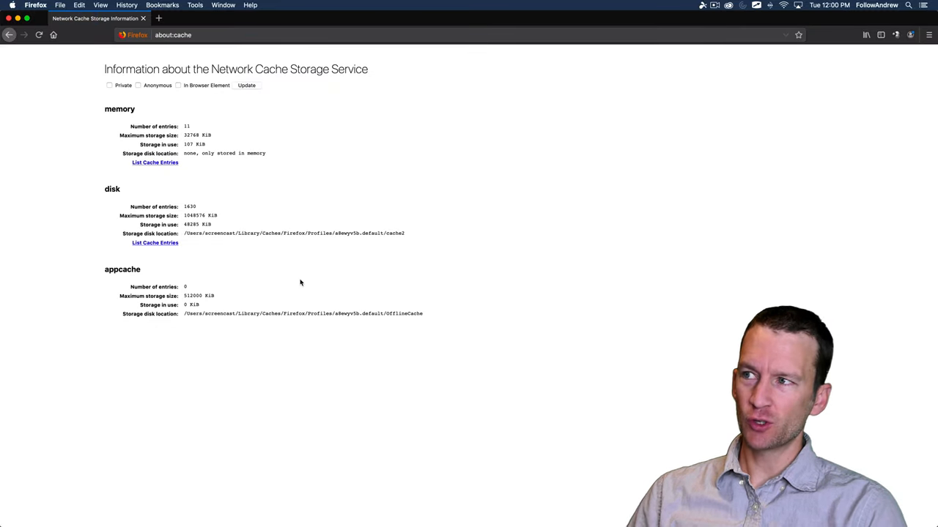
pyautogui.moveTo(266, 258)
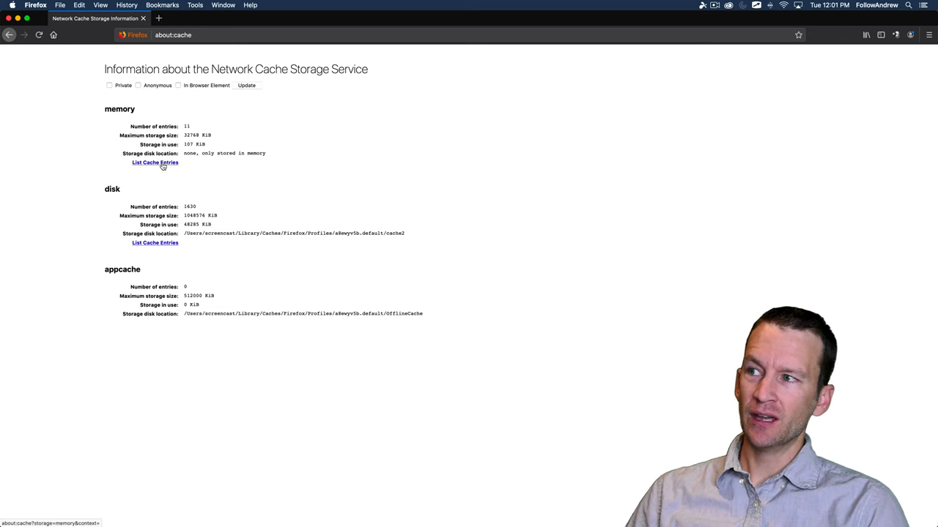
pyautogui.click(155, 161)
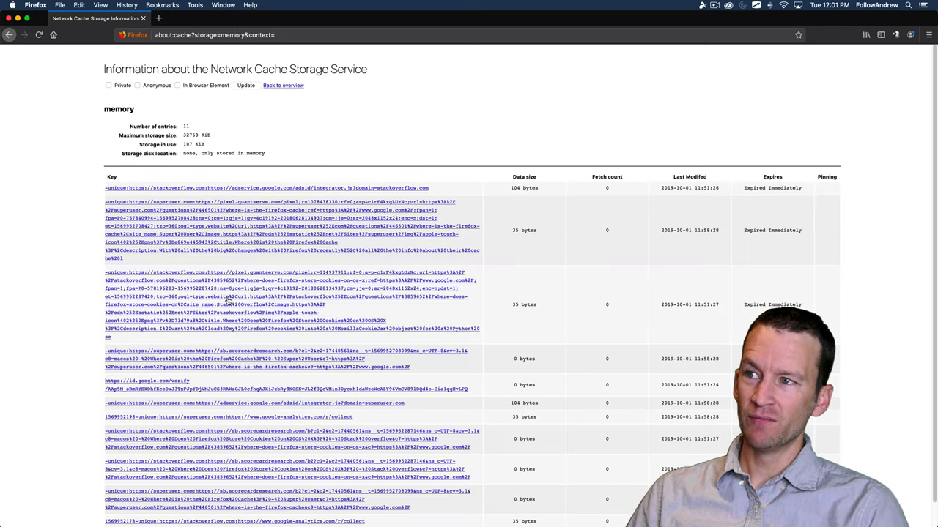
pyautogui.scroll(-3)
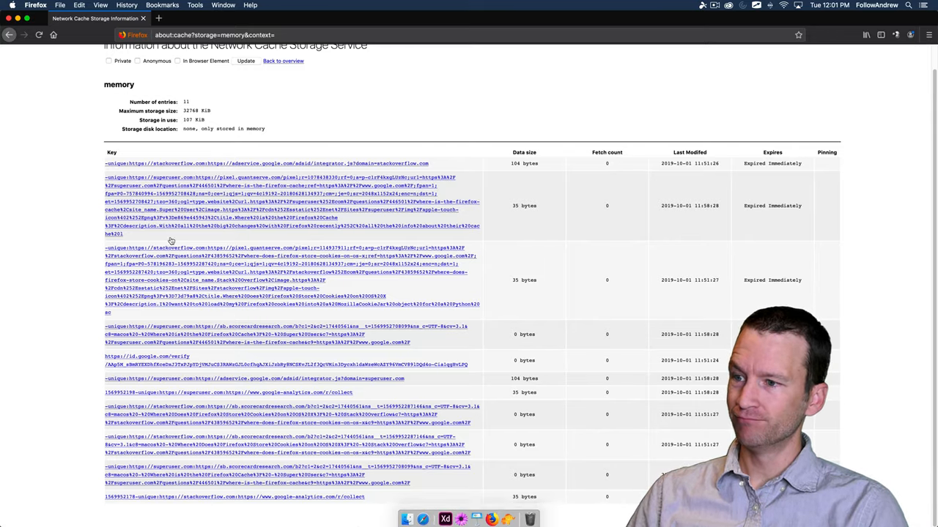
pyautogui.click(9, 35)
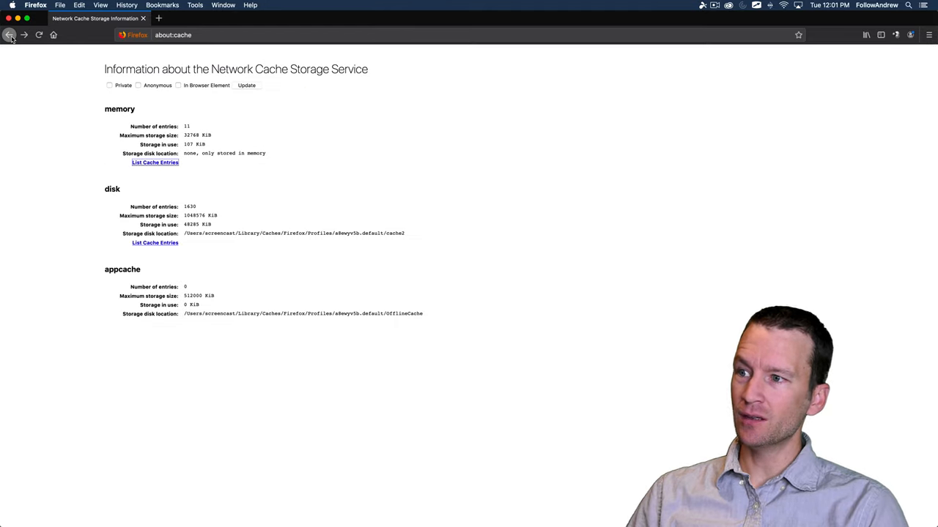
pyautogui.moveTo(10, 35)
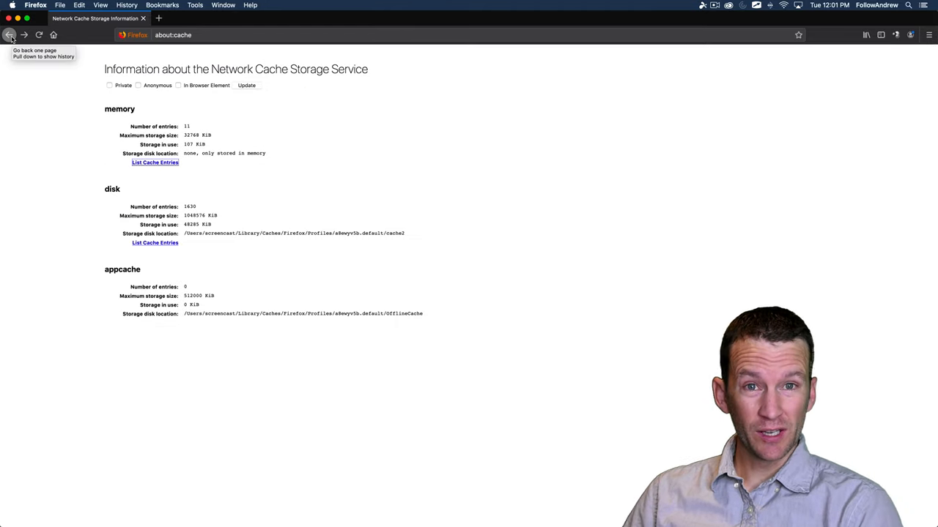